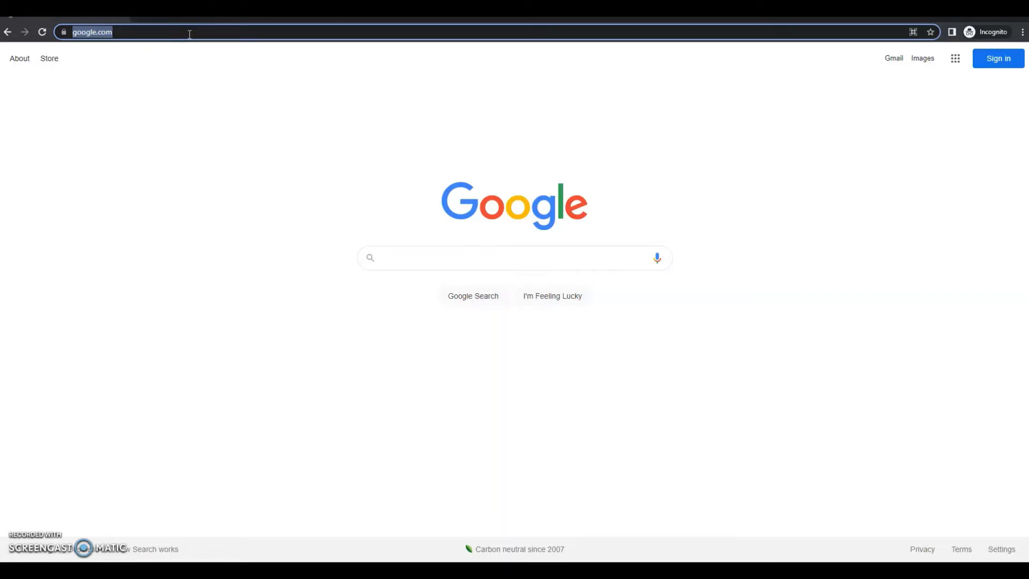
# Step: Navigate to the NHDWebCentral welcome page at website.nhd.org
pyautogui.write('nhdwebcent')
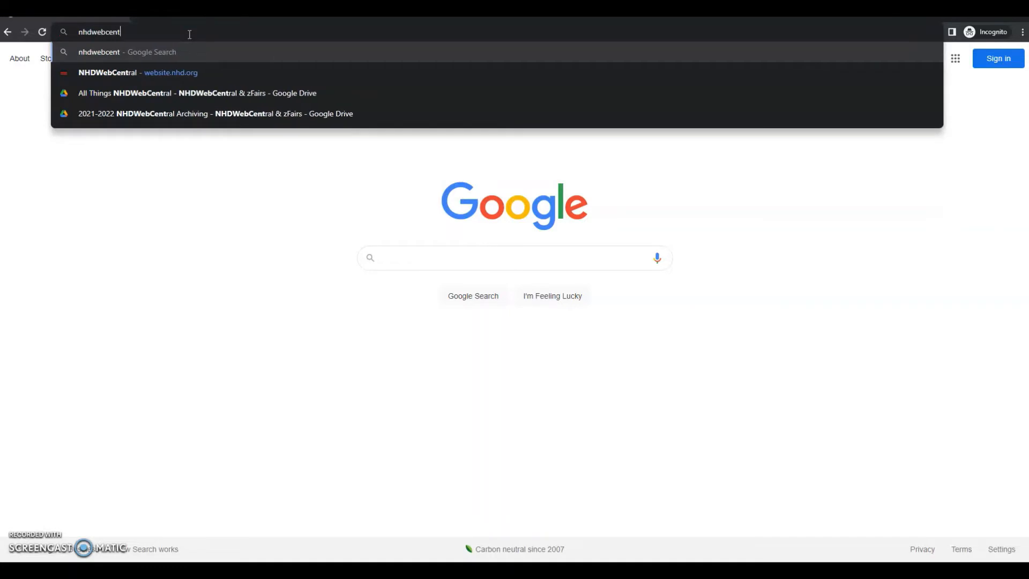
pyautogui.click(118, 73)
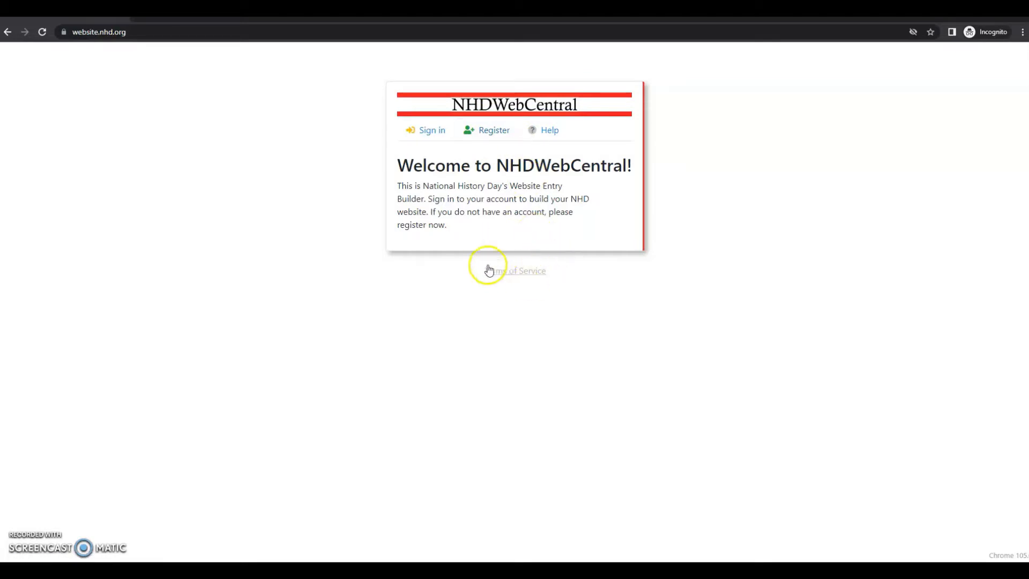
pyautogui.moveTo(536, 279)
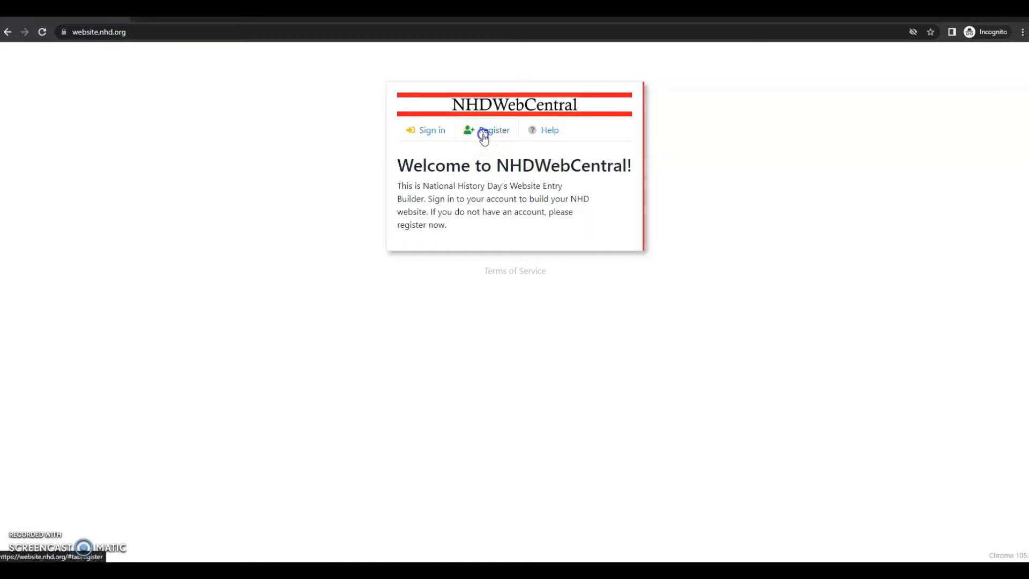
# Step: Begin a new registration with date of birth 01/01/2013 and continue to Parent Registration
pyautogui.click(492, 130)
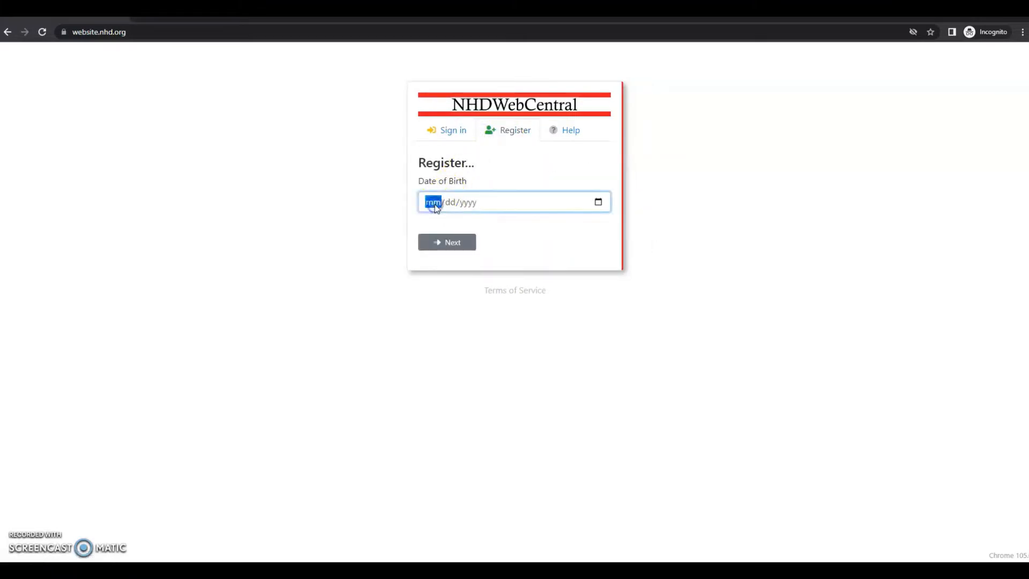
pyautogui.write('01/01/2013')
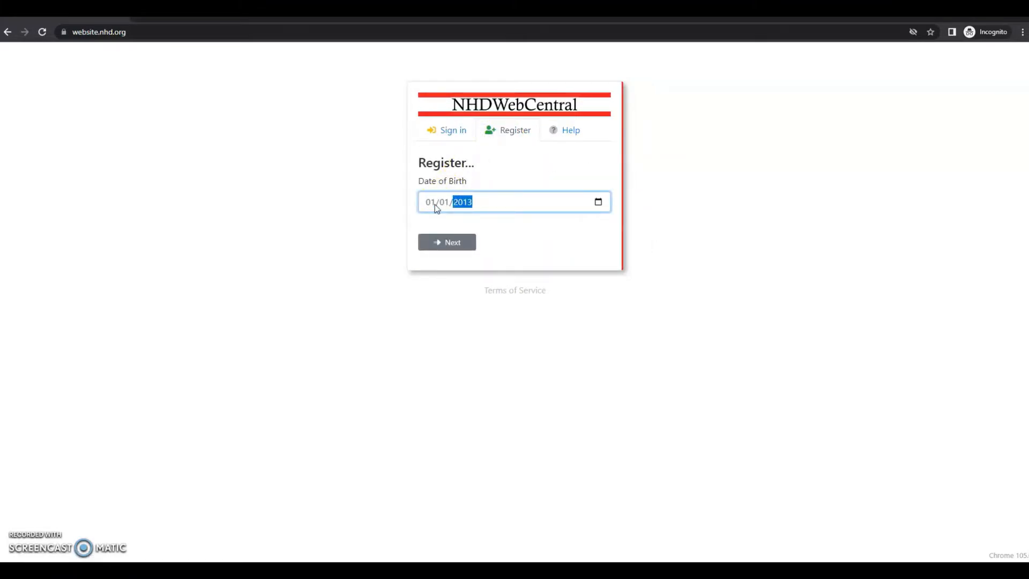
pyautogui.click(447, 243)
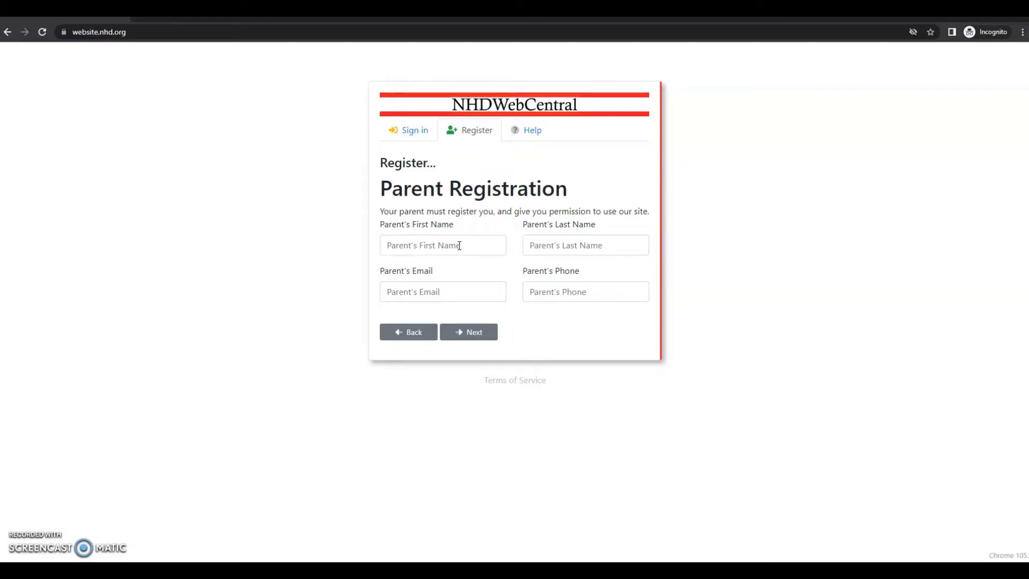
pyautogui.write('Carson')
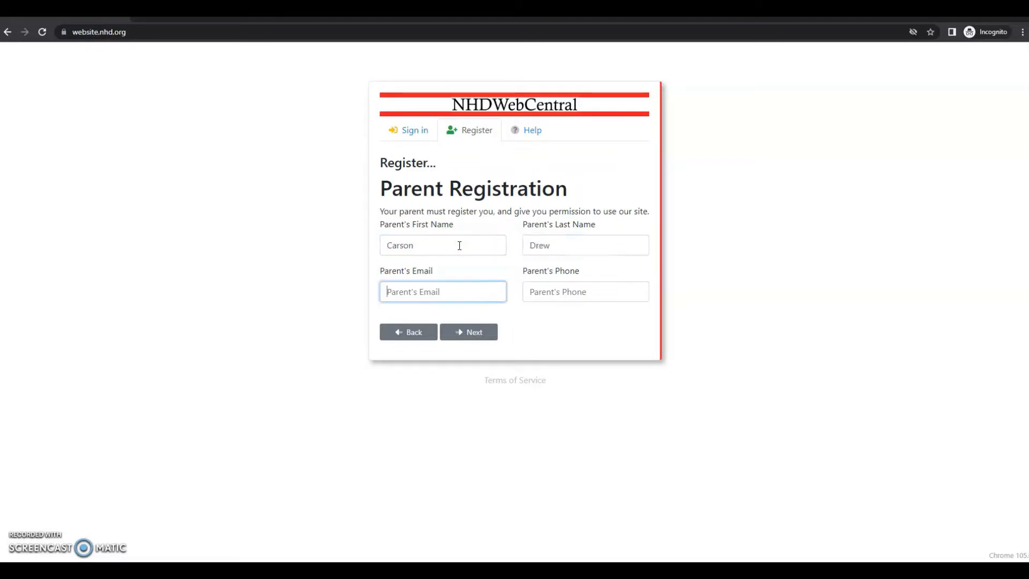
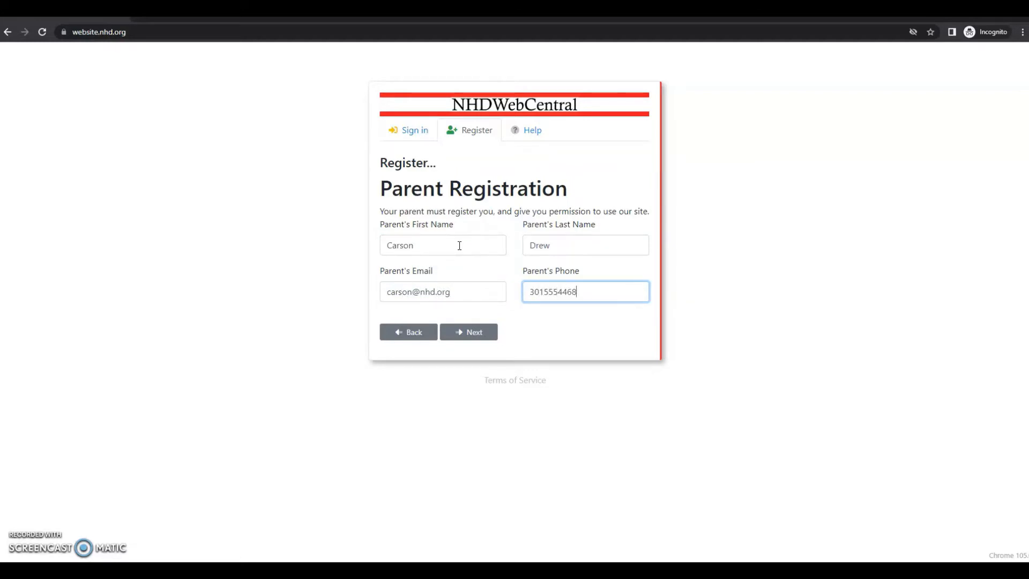
pyautogui.click(469, 333)
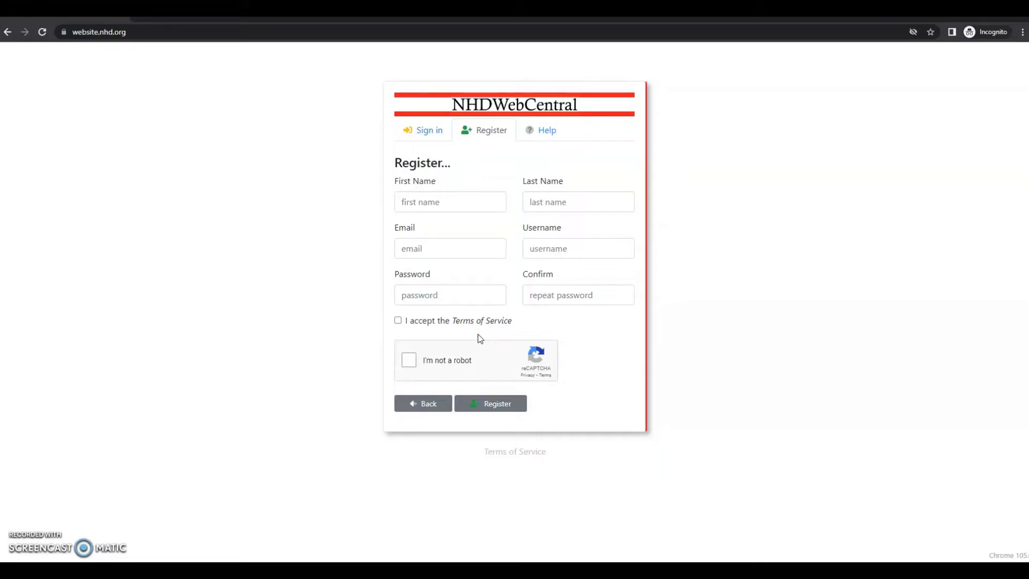
# Step: Enter the student's name, email and username PrincessPeach
pyautogui.click(450, 201)
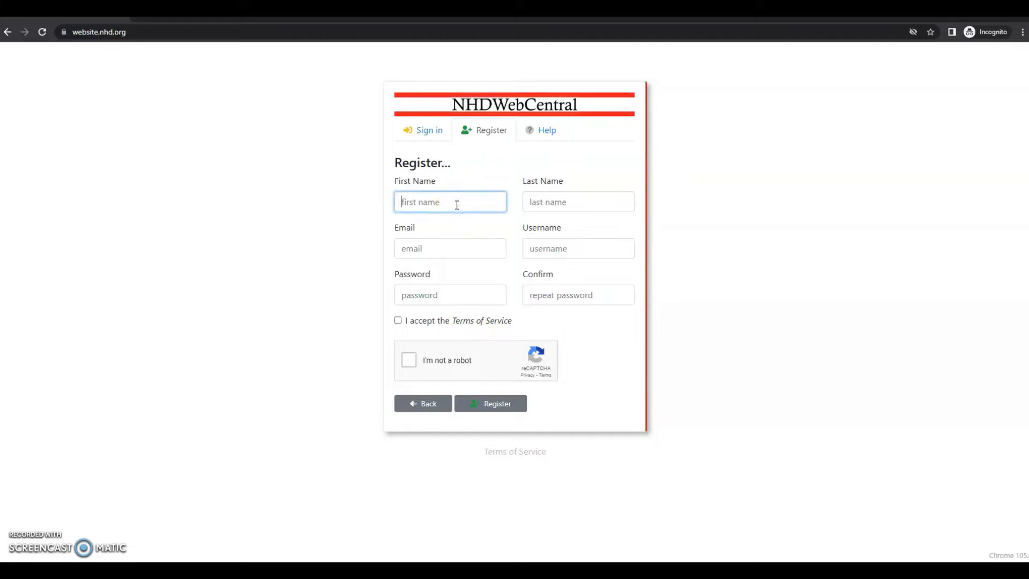
pyautogui.write('Pea')
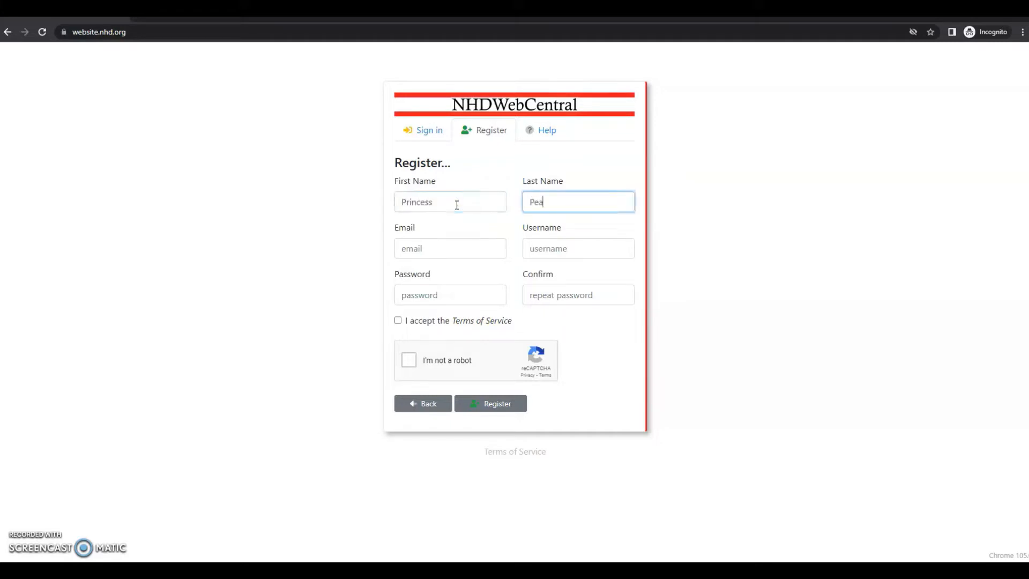
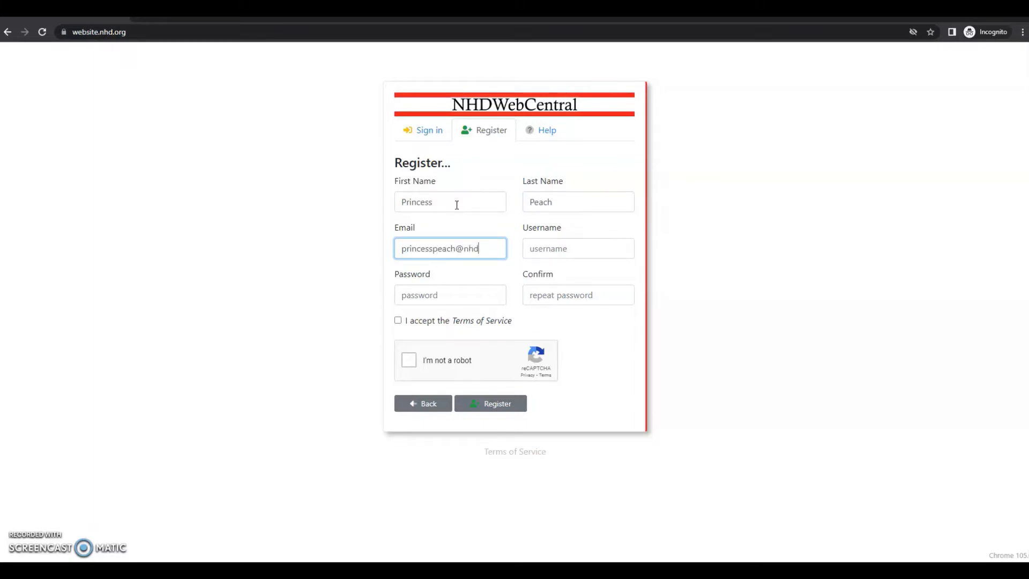
pyautogui.write('P')
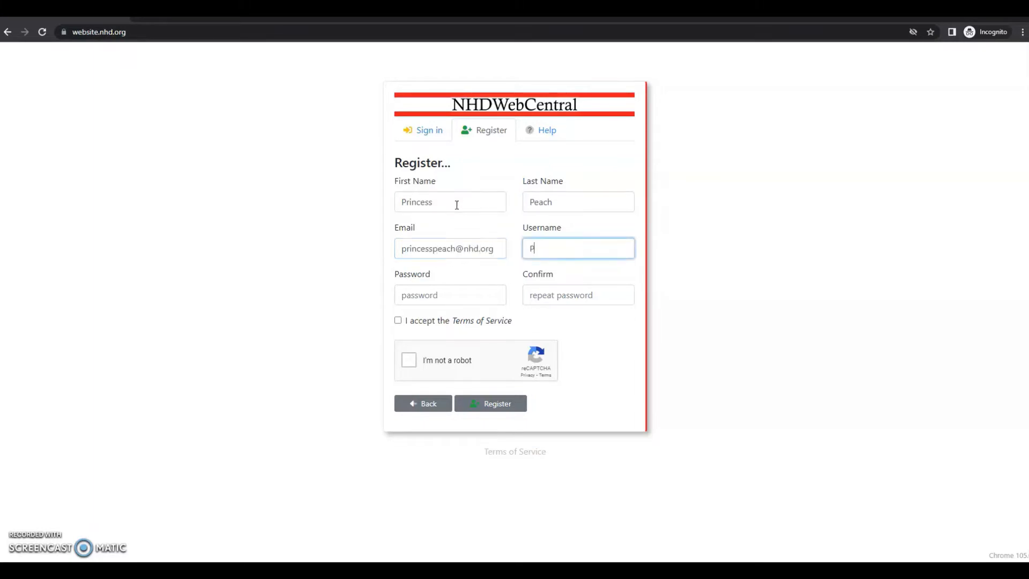
pyautogui.write('rincessPeach')
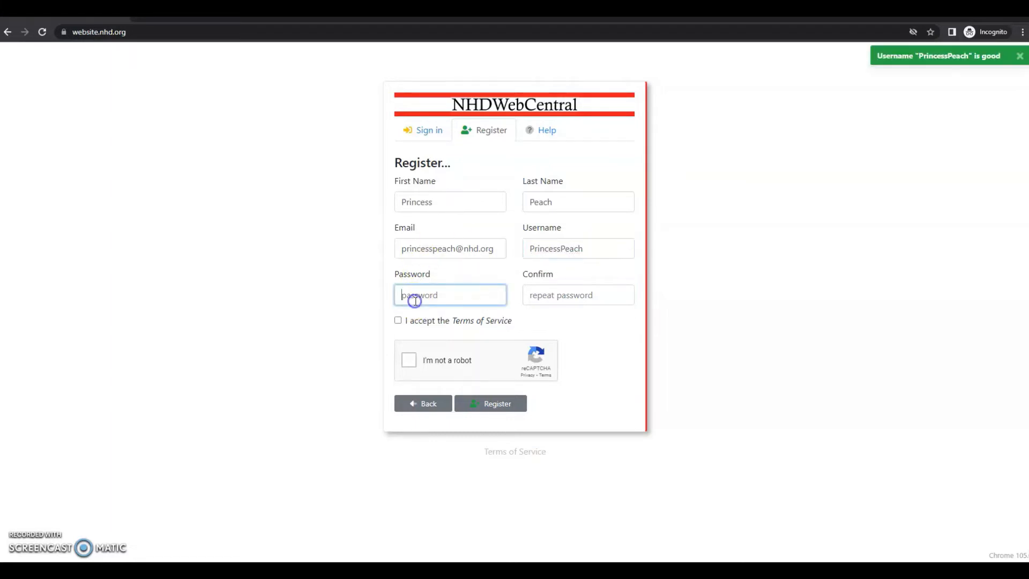
pyautogui.moveTo(914, 70)
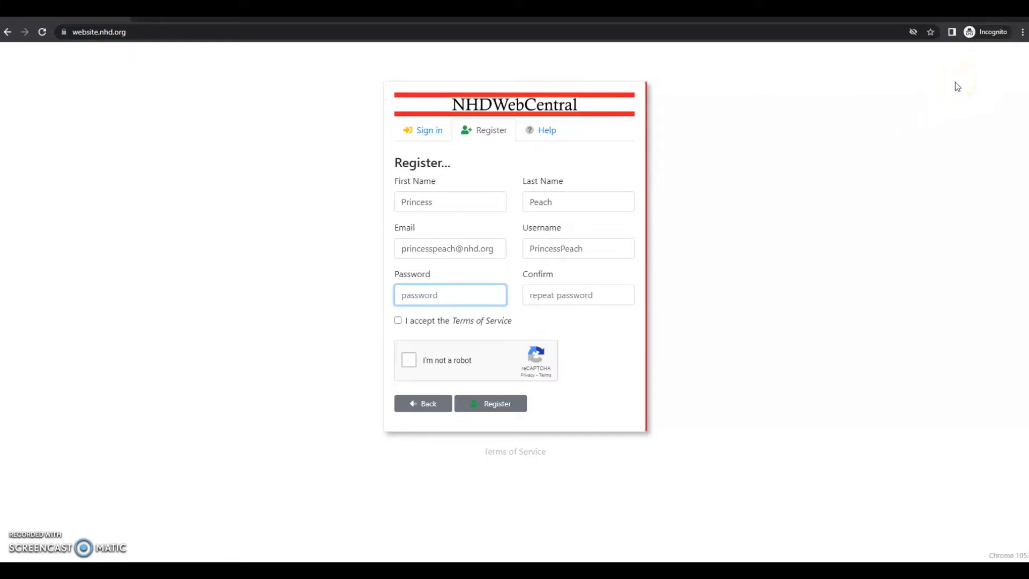
# Step: Enter the password and matching confirmation and accept the Terms of Service
pyautogui.click(440, 295)
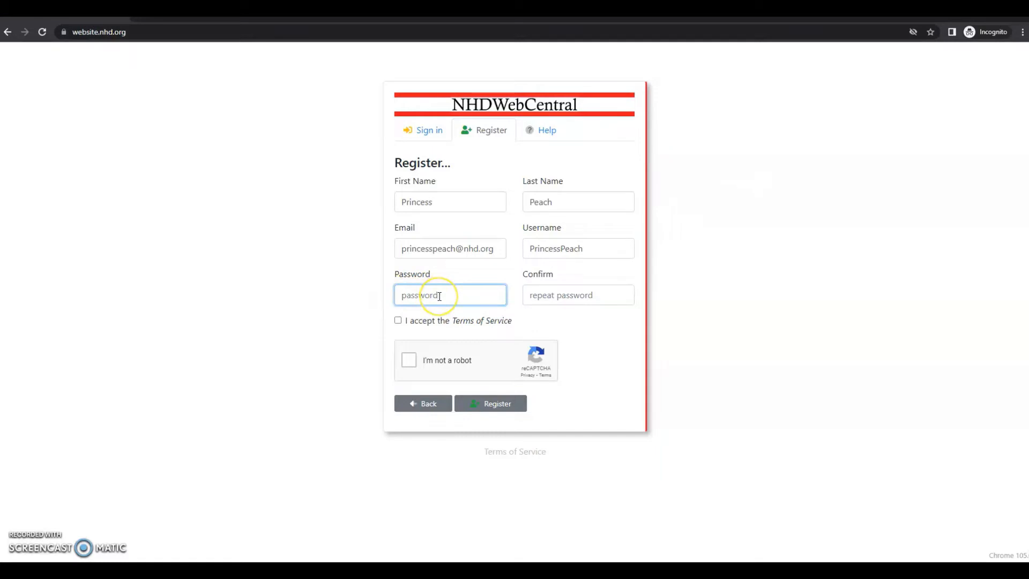
pyautogui.write('•••••')
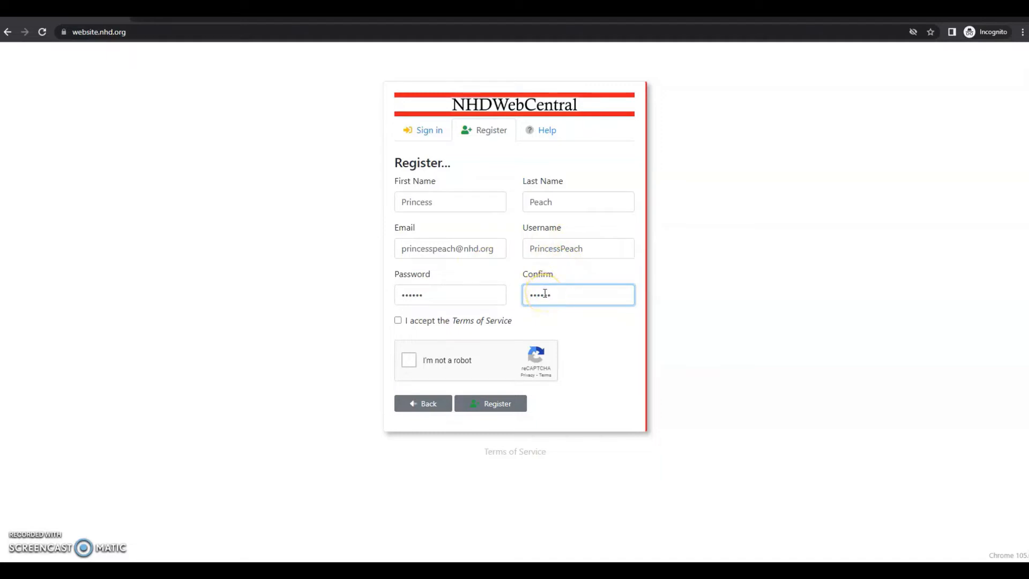
pyautogui.click(398, 321)
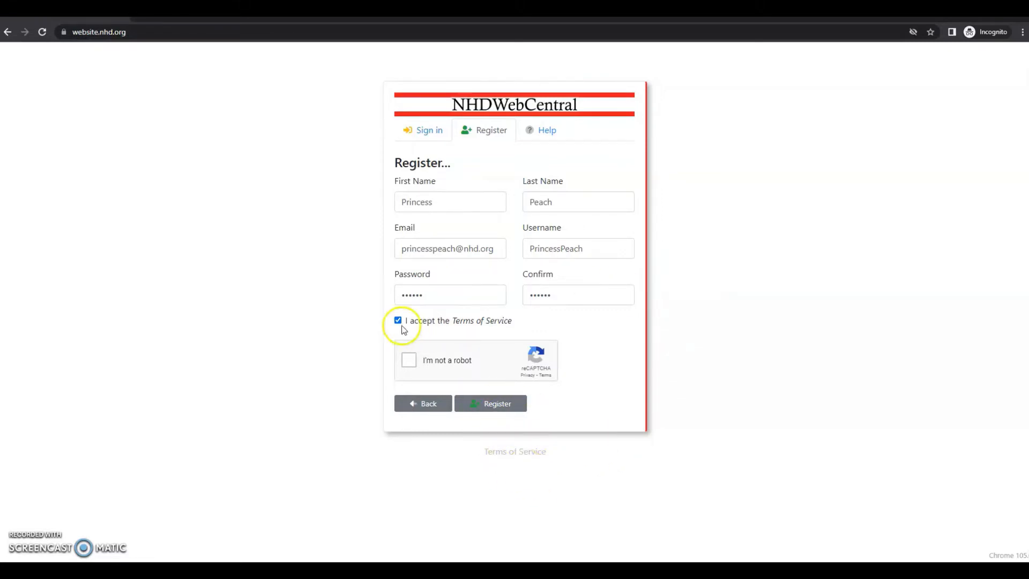
pyautogui.click(407, 360)
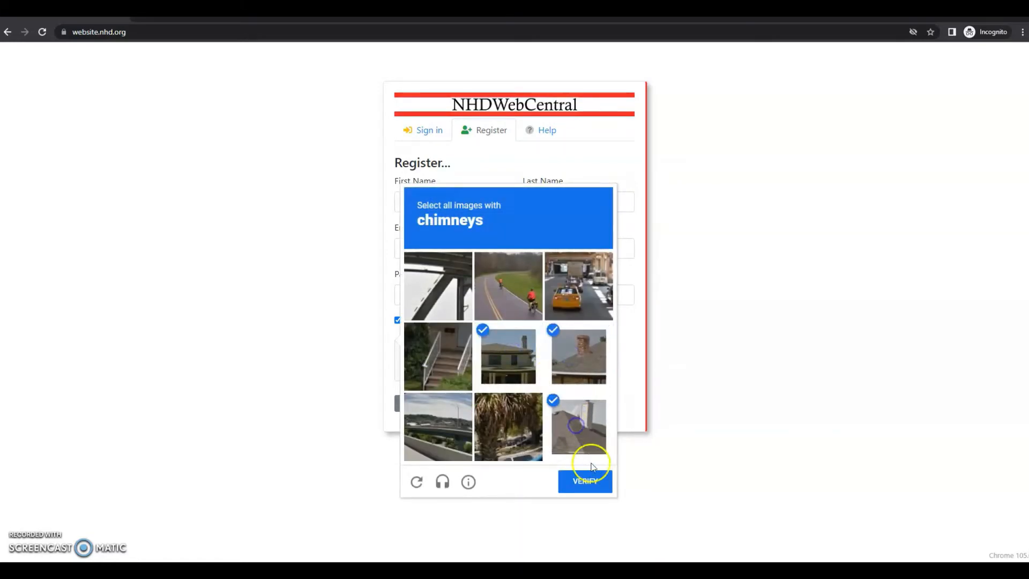
# Step: Submit the verification and registration, then sign in to the new PrincessPeach account
pyautogui.click(585, 480)
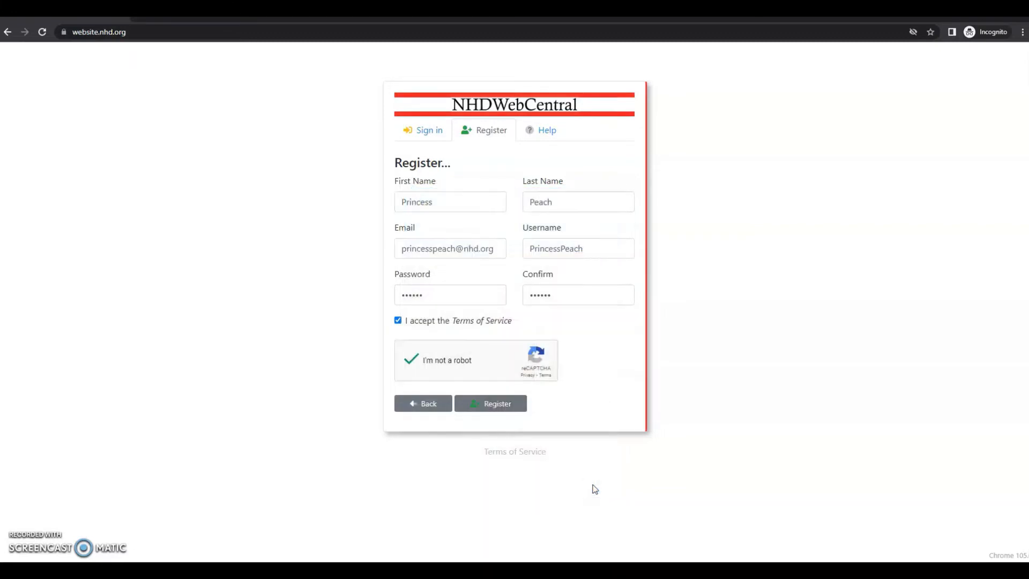
pyautogui.click(496, 403)
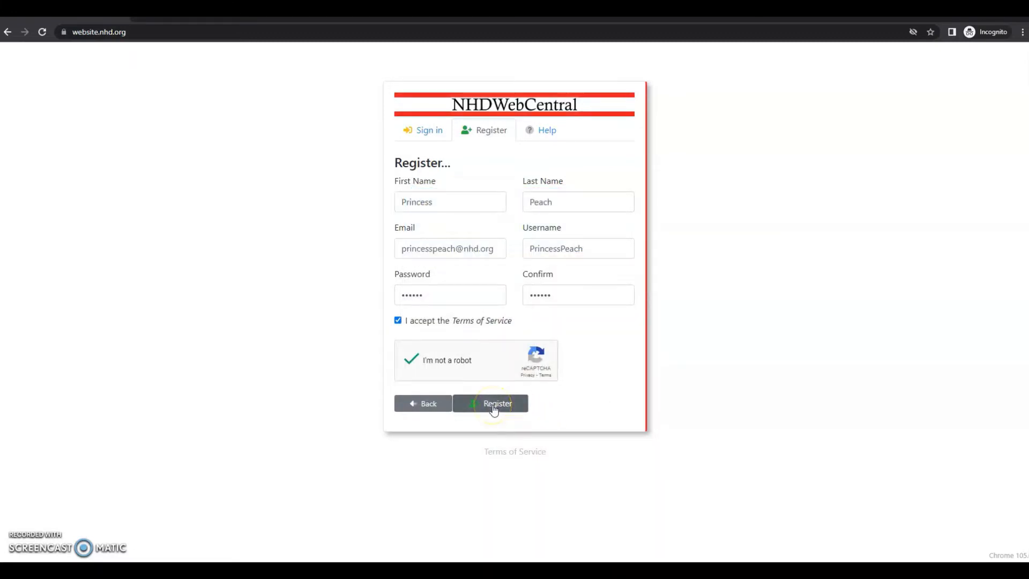
pyautogui.click(492, 403)
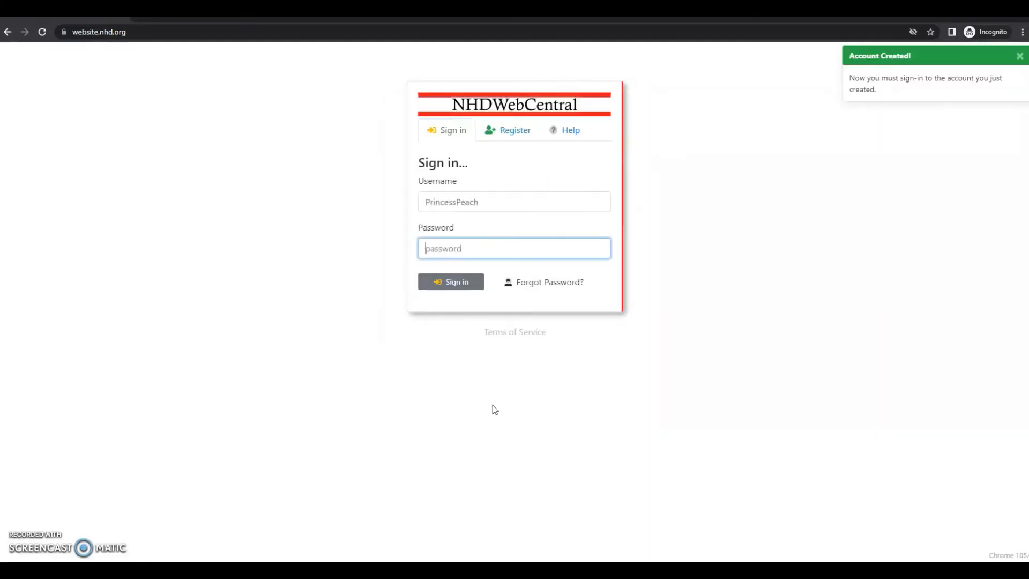
pyautogui.write('•')
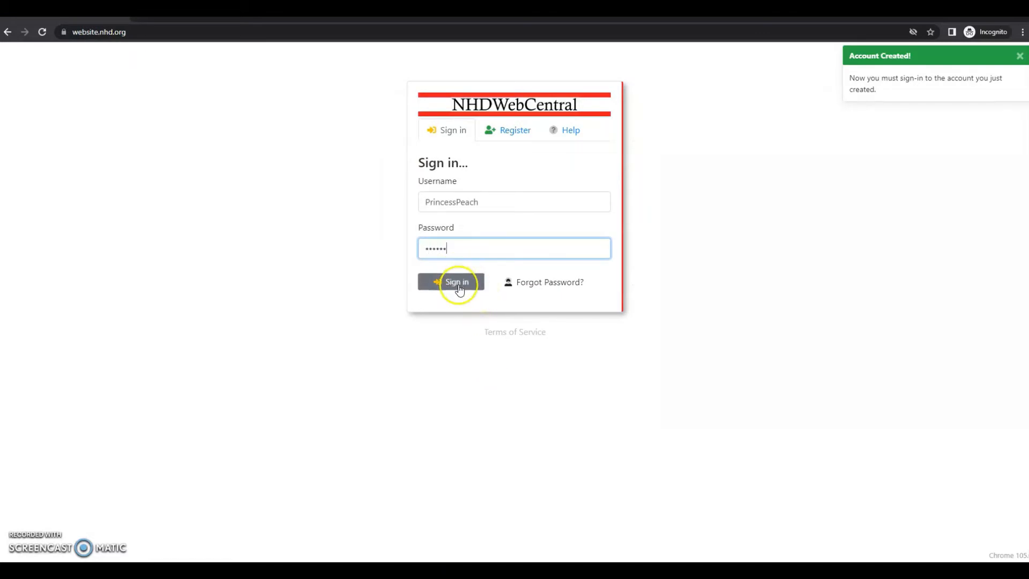
pyautogui.click(458, 282)
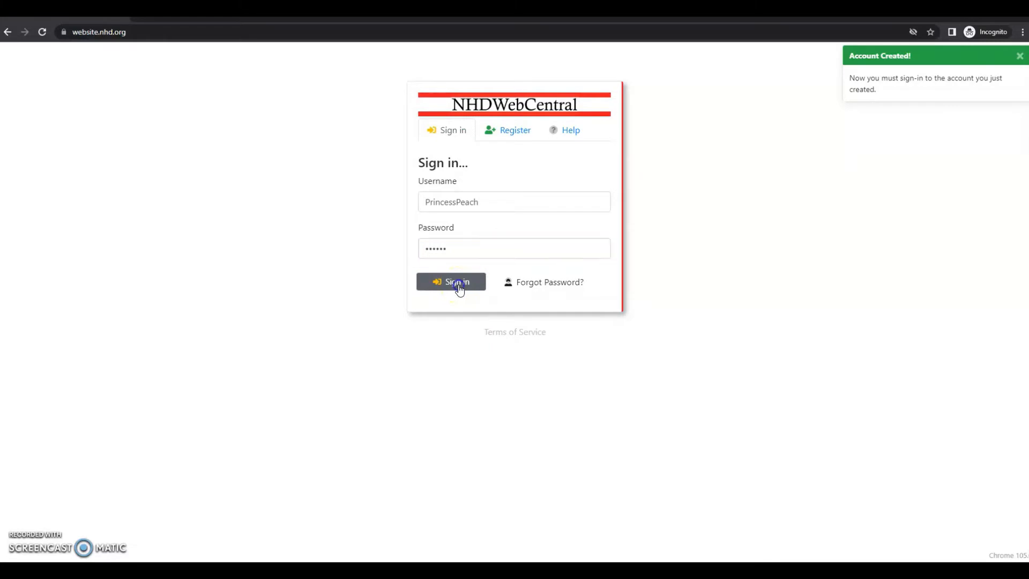
pyautogui.click(452, 282)
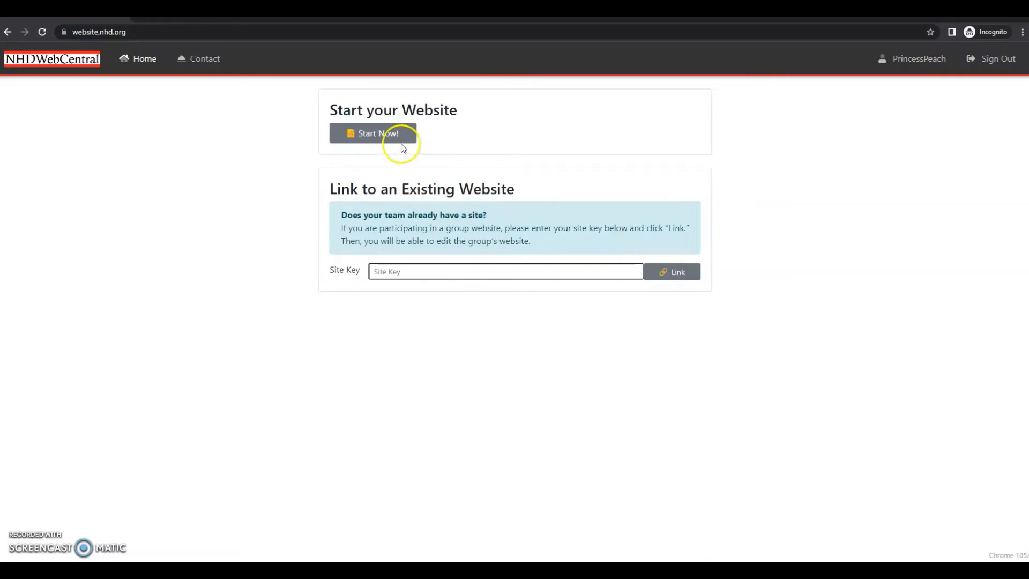
# Step: Start a new website for PrincessPeach with Start Now!
pyautogui.click(373, 133)
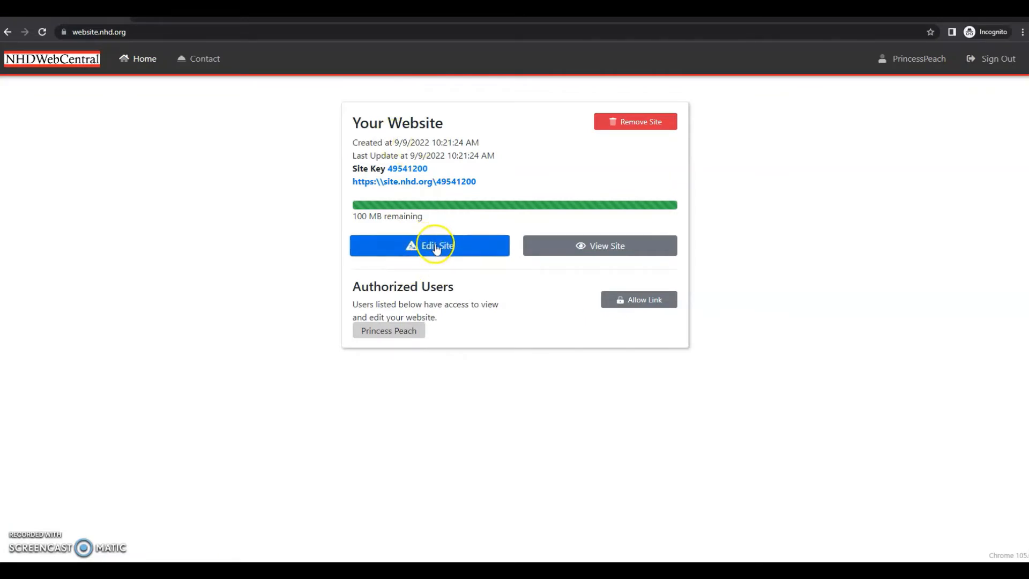
pyautogui.moveTo(443, 253)
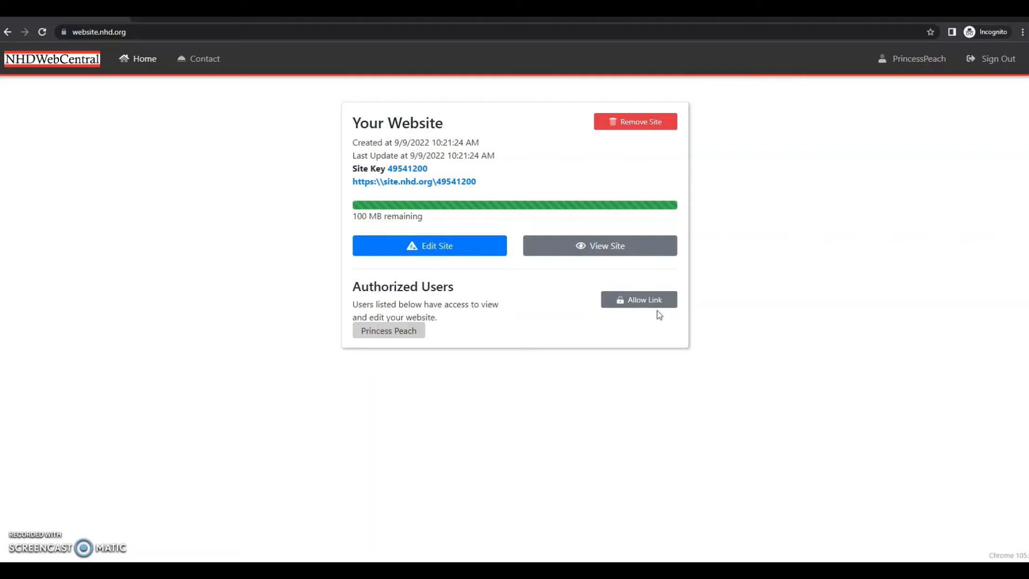
# Step: Allow Link in Authorized Users so teammates can link for 24 hours
pyautogui.click(639, 300)
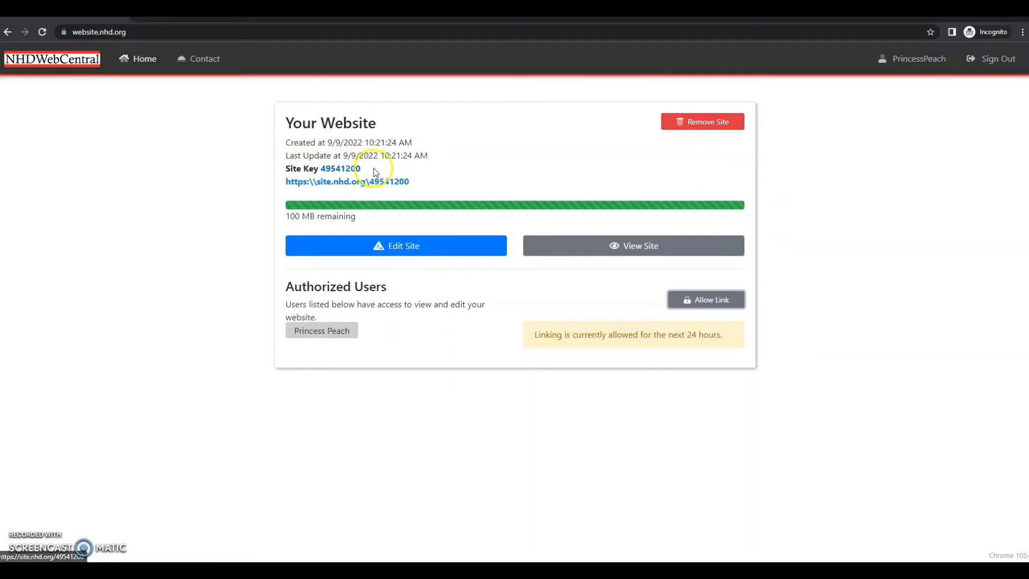
pyautogui.doubleClick(338, 168)
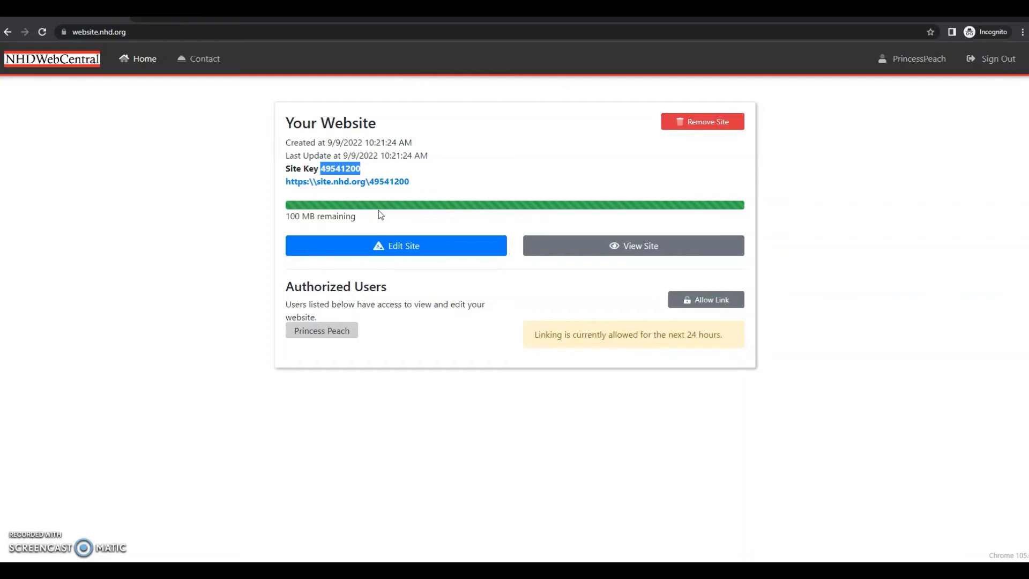
pyautogui.moveTo(465, 220)
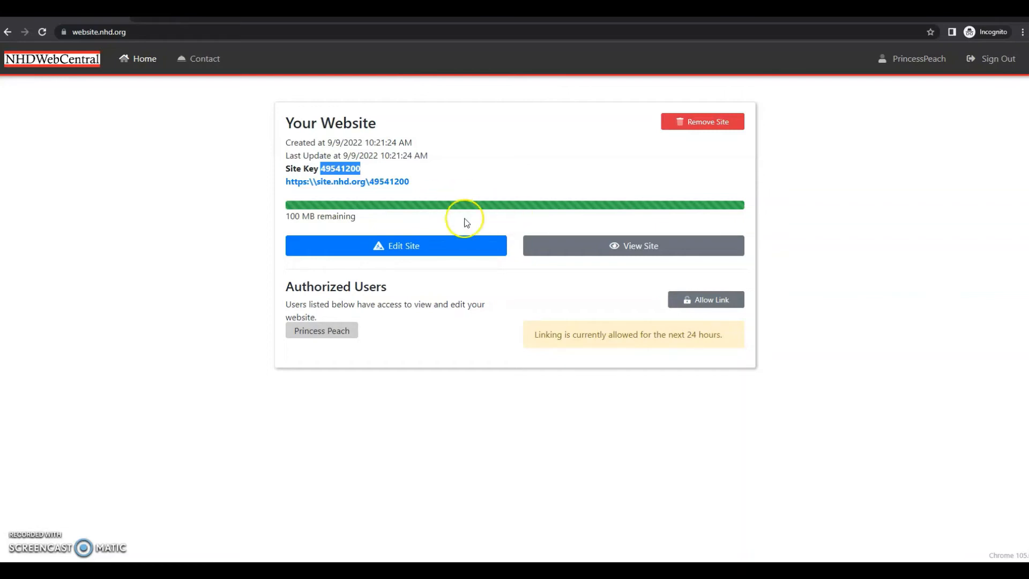
pyautogui.moveTo(455, 215)
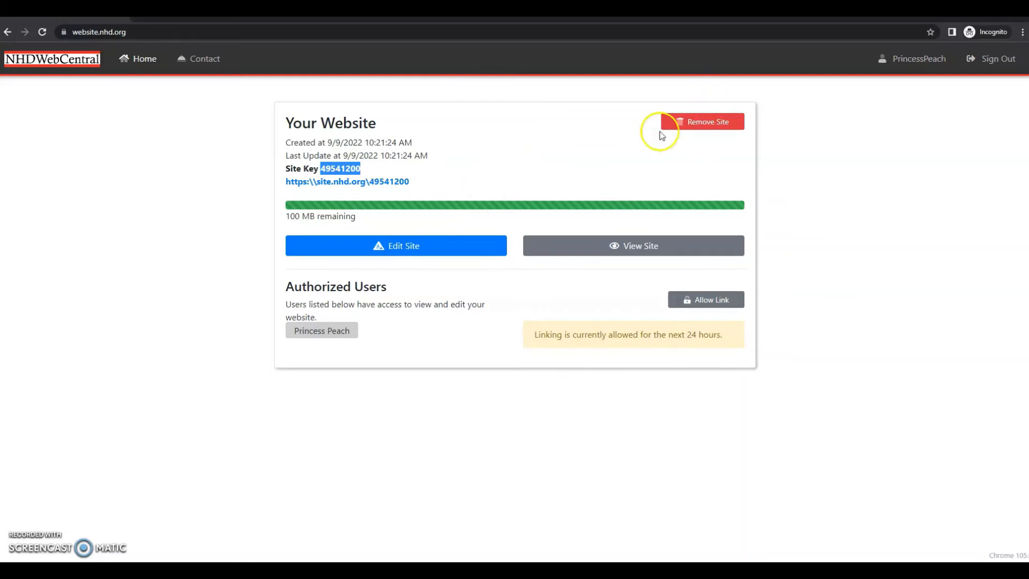
pyautogui.moveTo(702, 138)
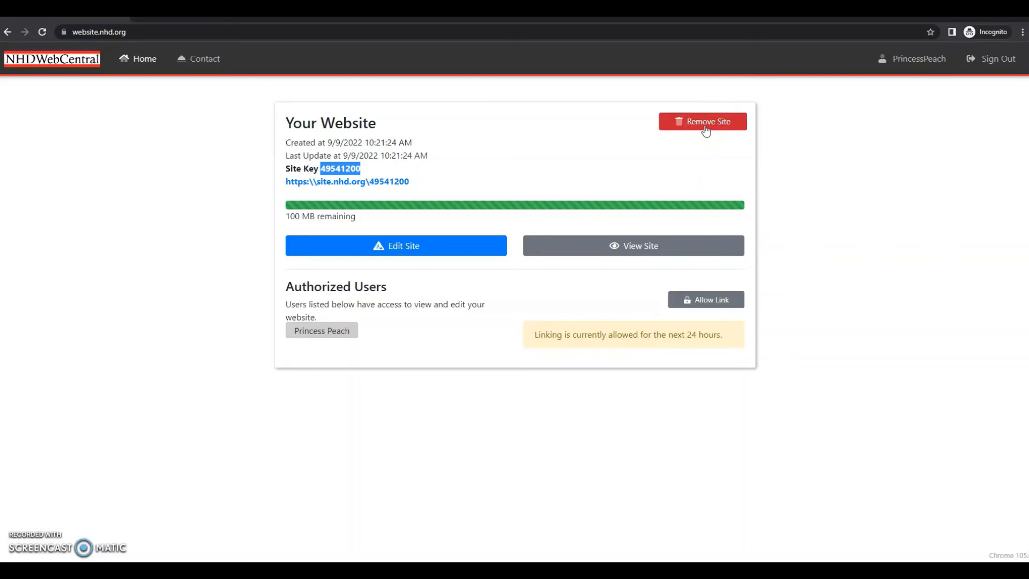
pyautogui.moveTo(650, 305)
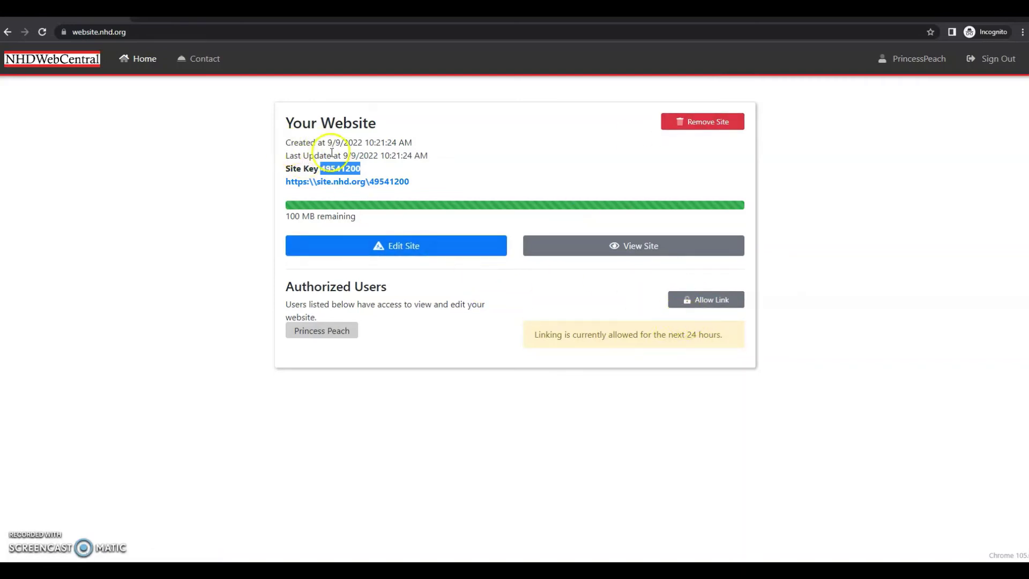
pyautogui.moveTo(350, 174)
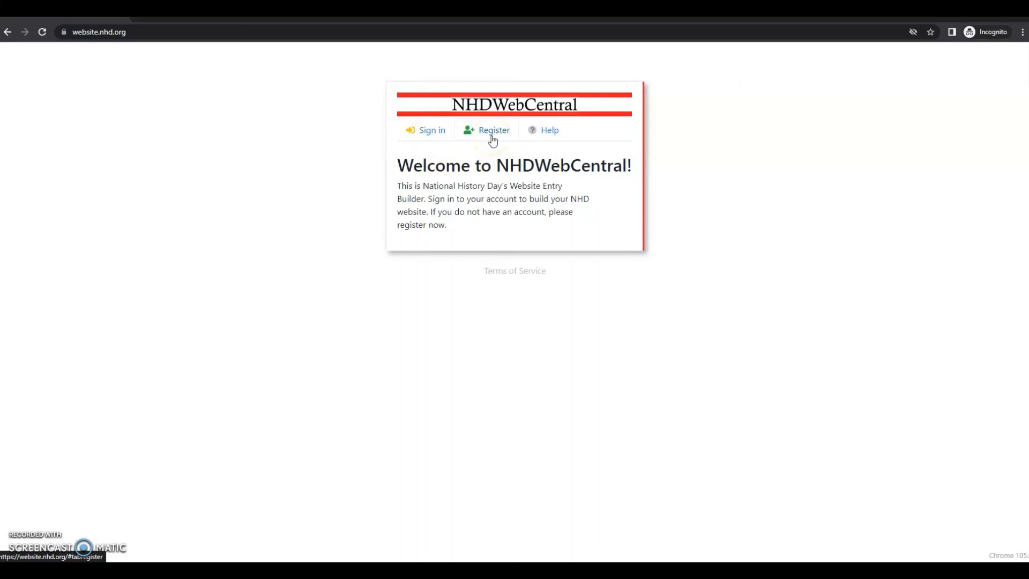
# Step: Begin a second registration with a 2010 date of birth and continue
pyautogui.click(493, 129)
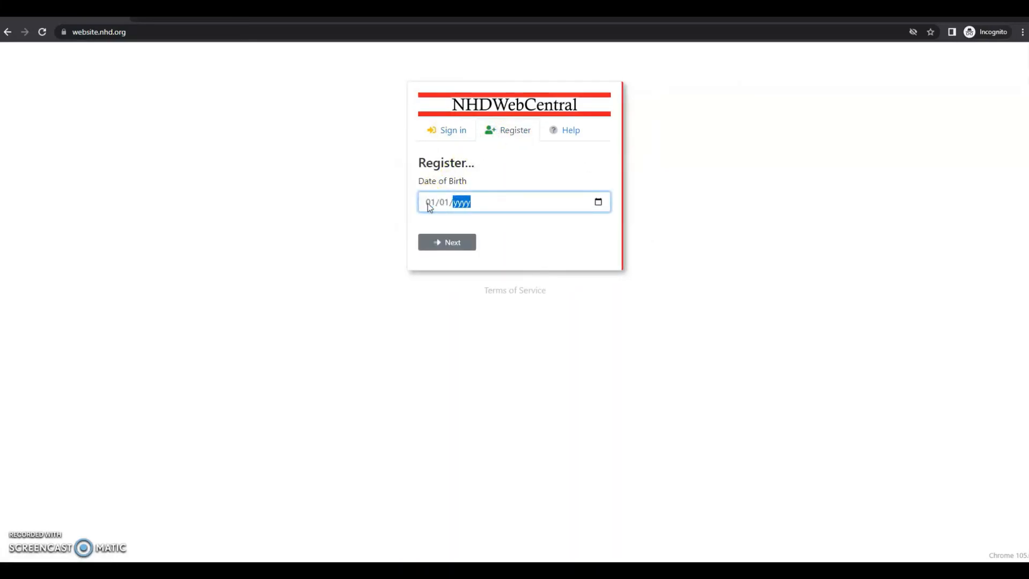
pyautogui.write('2010')
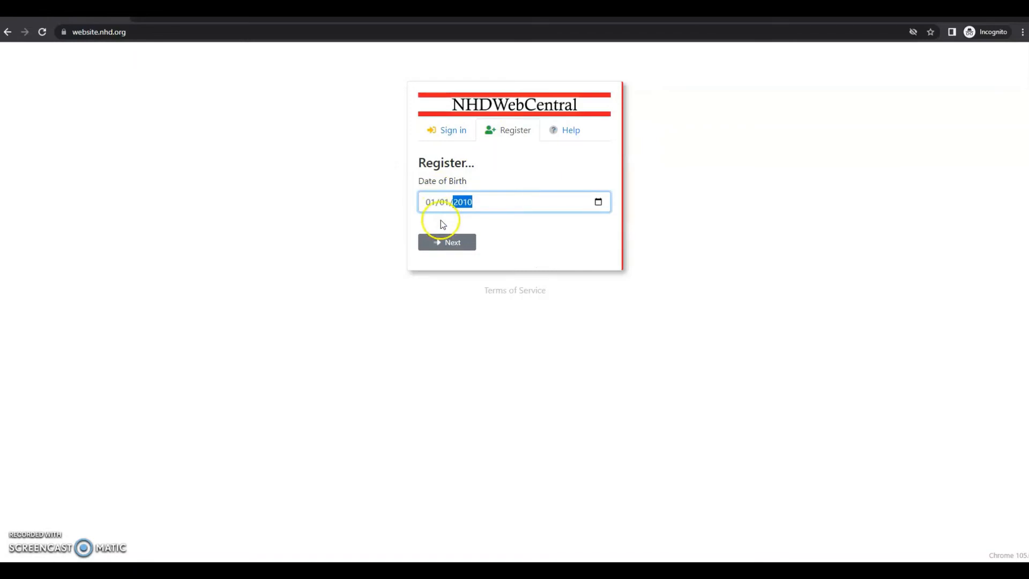
pyautogui.click(447, 242)
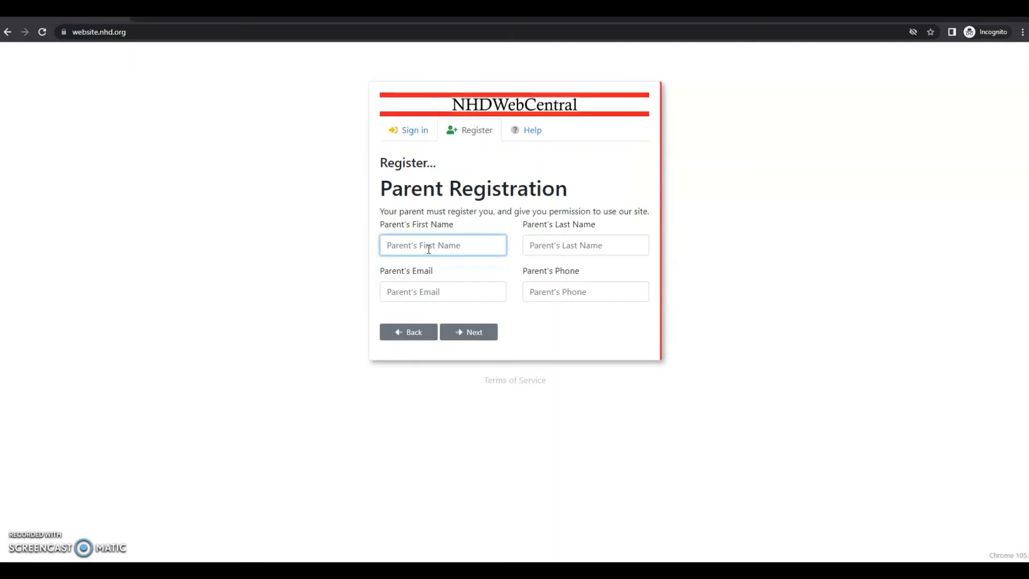
# Step: Enter the parent's name, email carson and phone 30155544, then proceed to the account form
pyautogui.write('c')
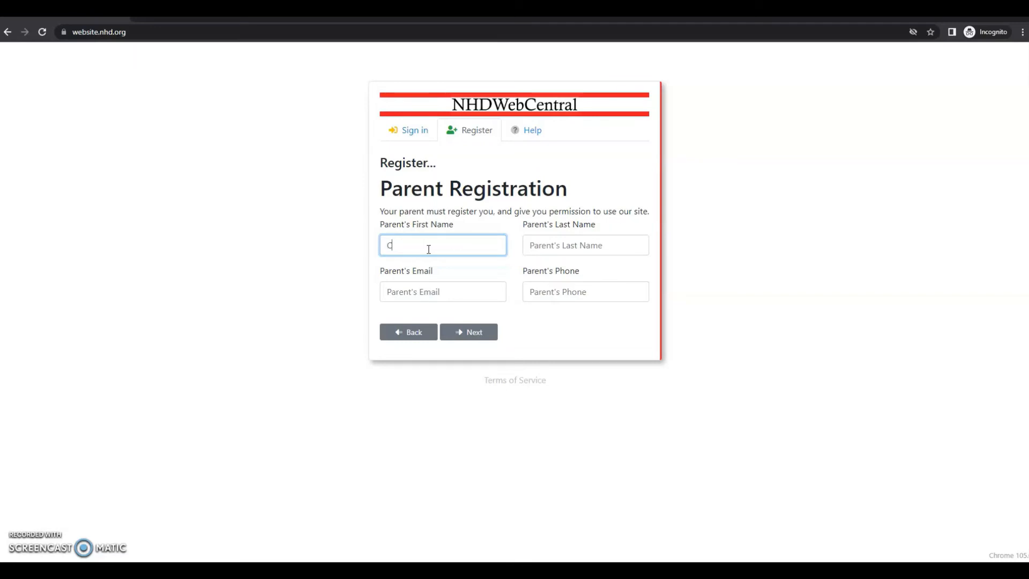
pyautogui.write('Dfr')
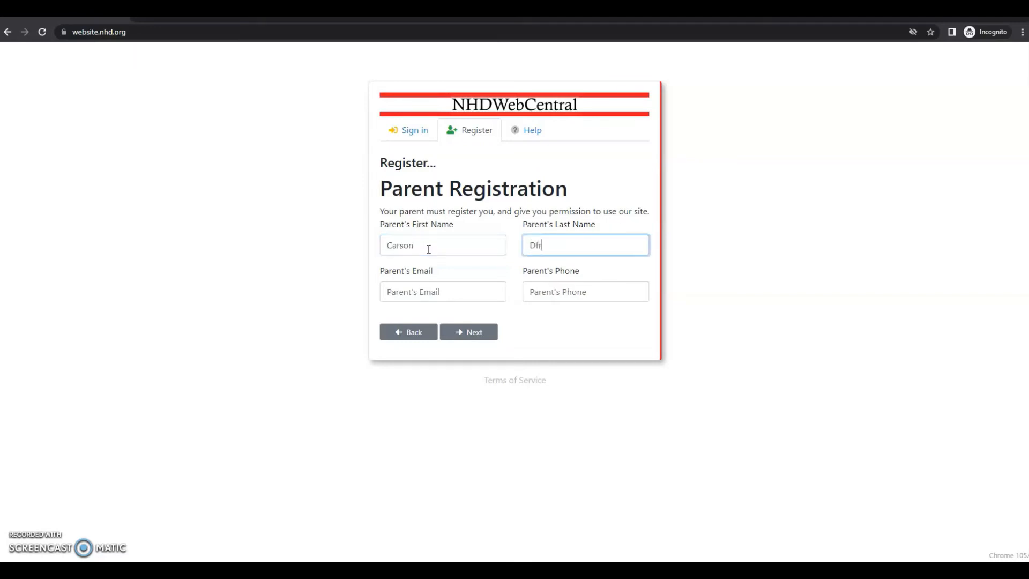
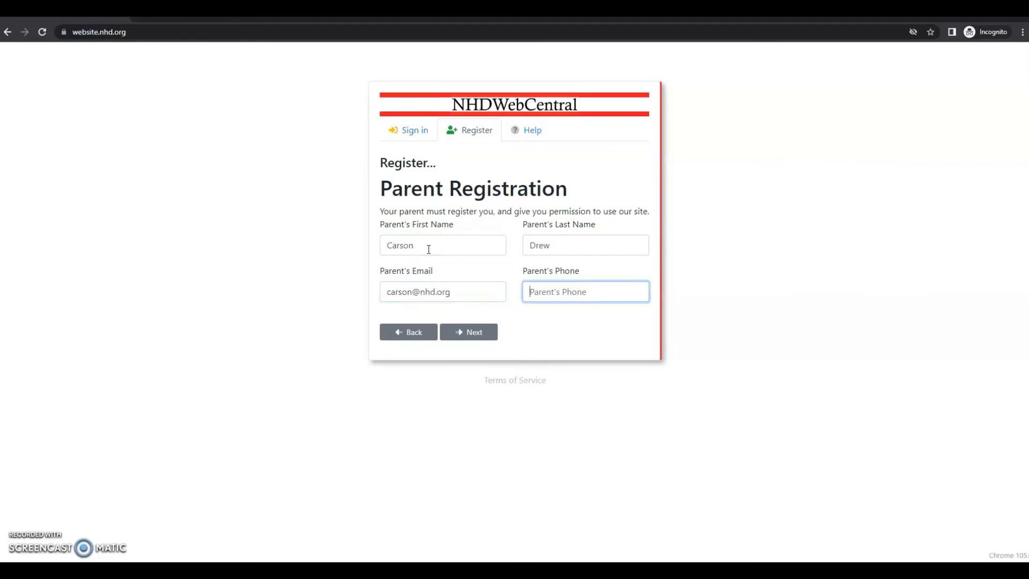
pyautogui.write('30155544')
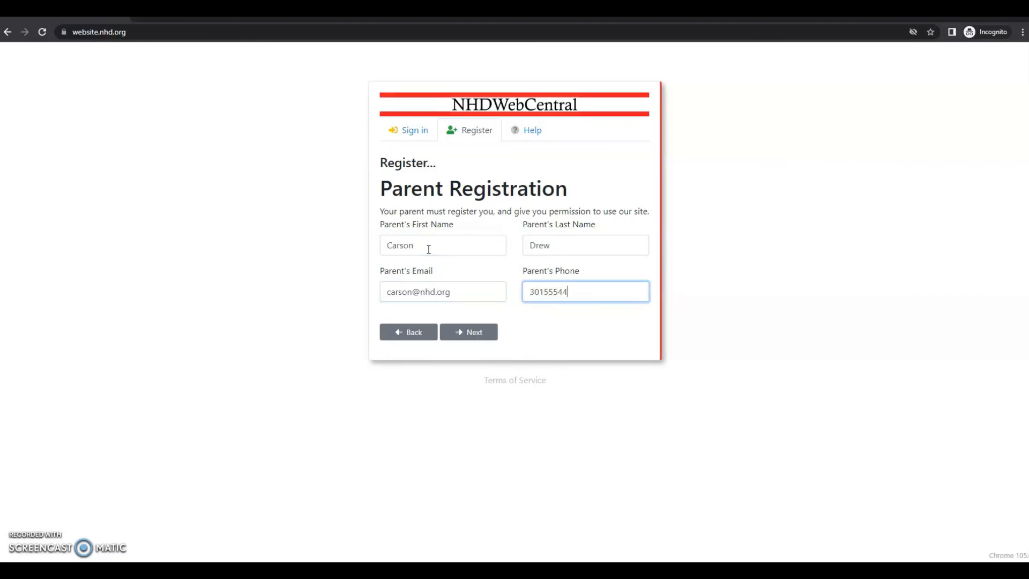
pyautogui.click(469, 333)
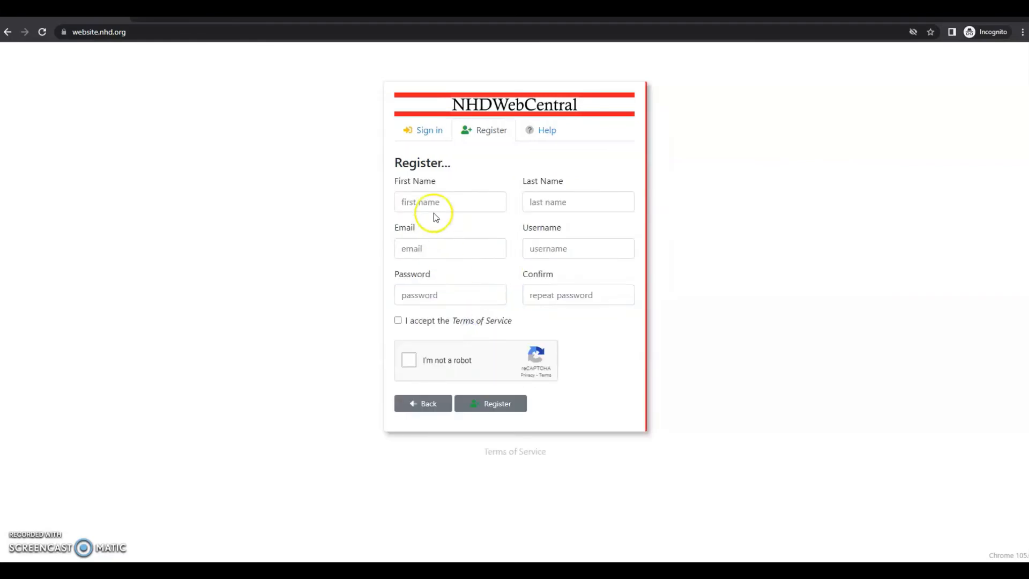
# Step: Enter Cookie Monster's name, email and username cookiemonster, fixing the unavailable username
pyautogui.click(451, 202)
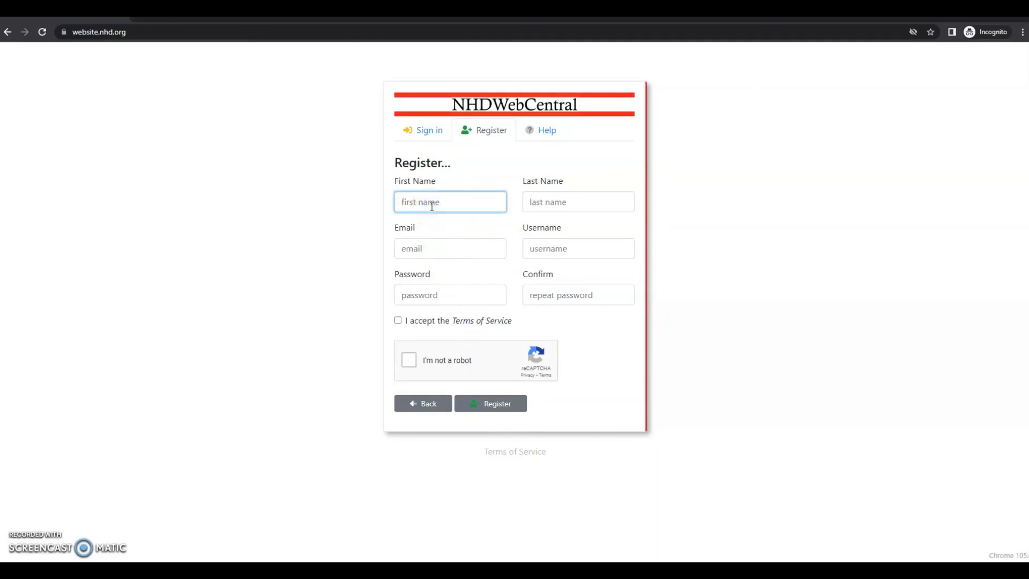
pyautogui.write('c')
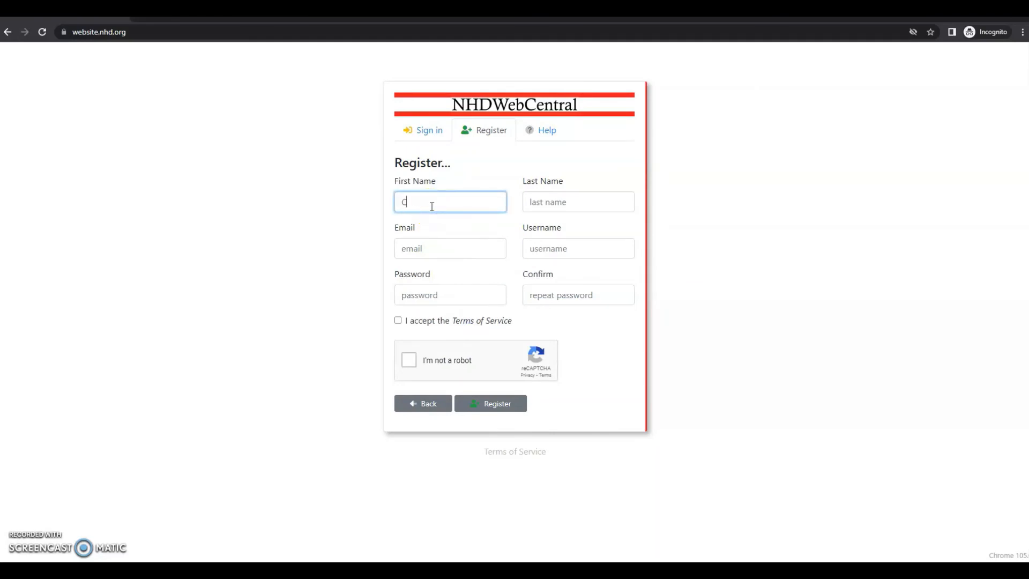
pyautogui.write('Monster')
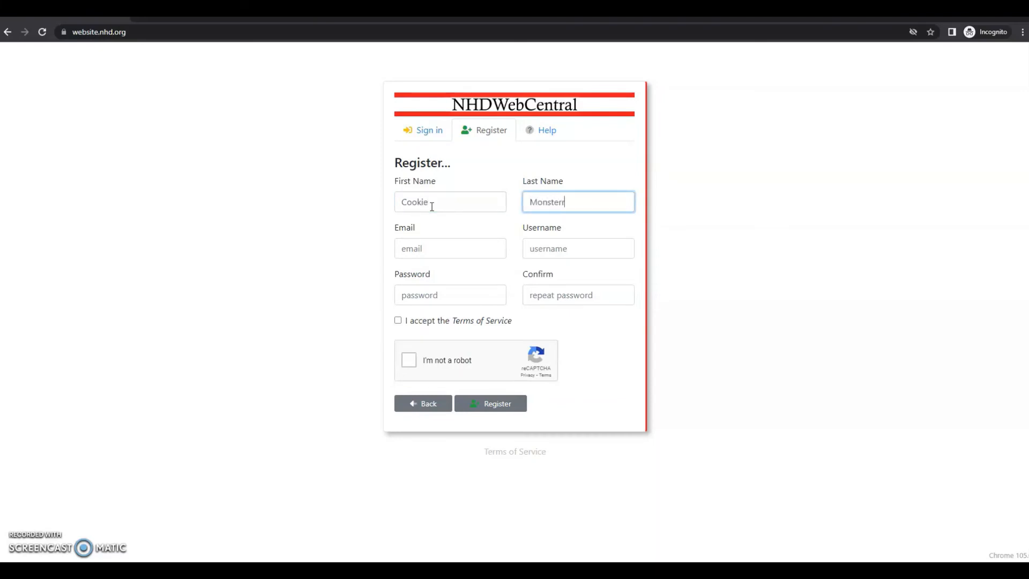
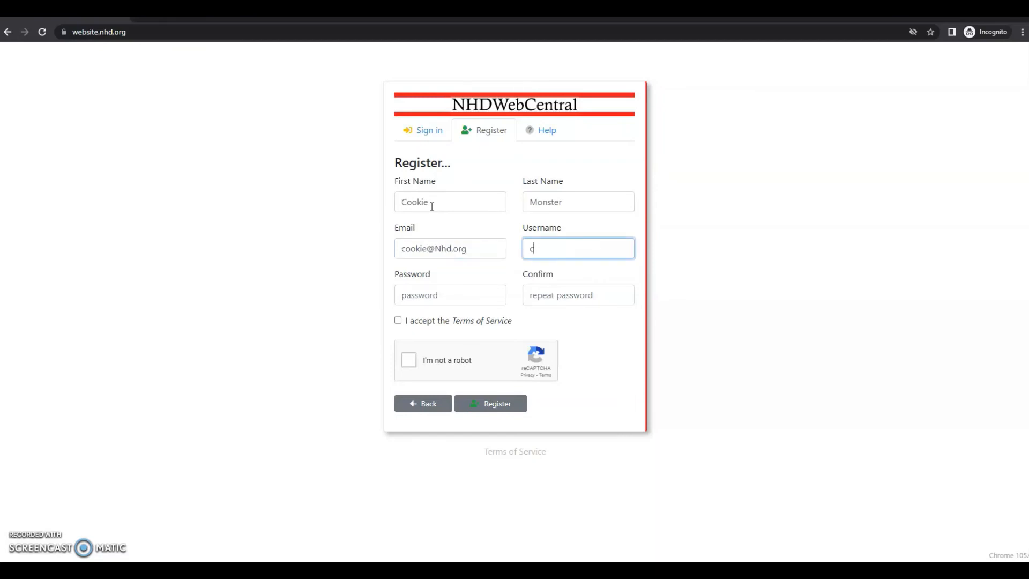
pyautogui.write('ookiemonster')
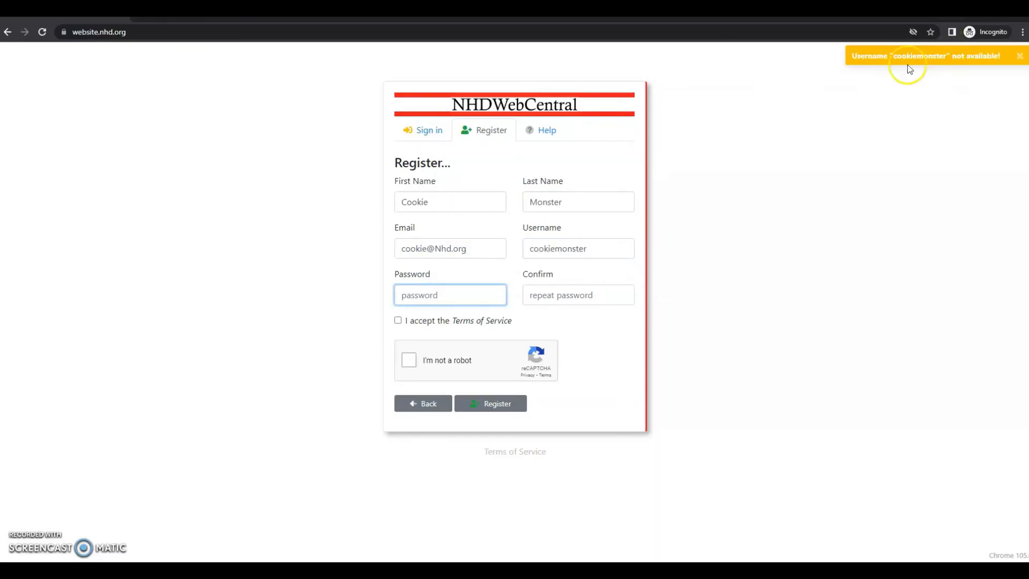
pyautogui.click(598, 248)
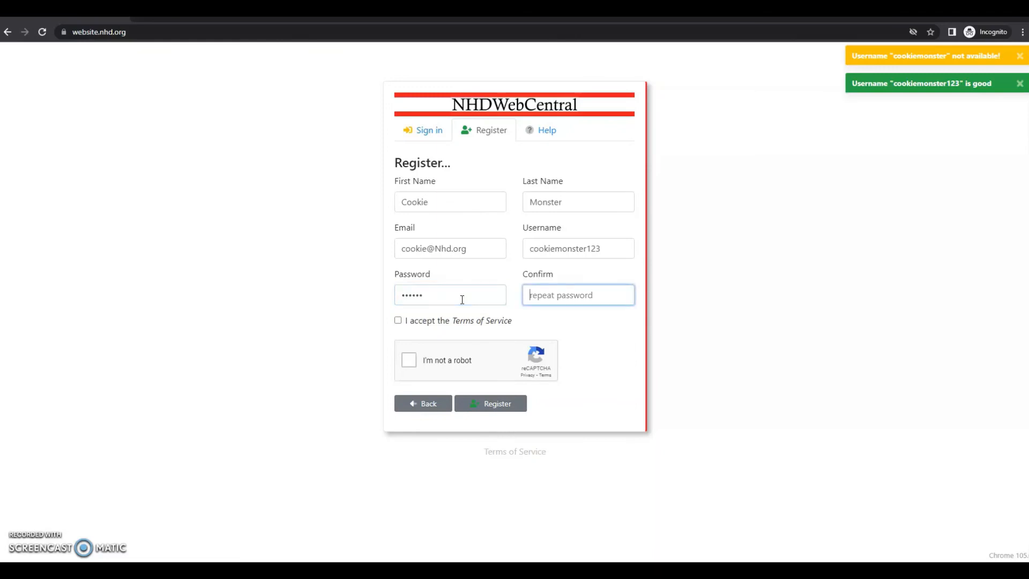
# Step: Enter the matching password and accept the Terms of Service
pyautogui.write('••••••')
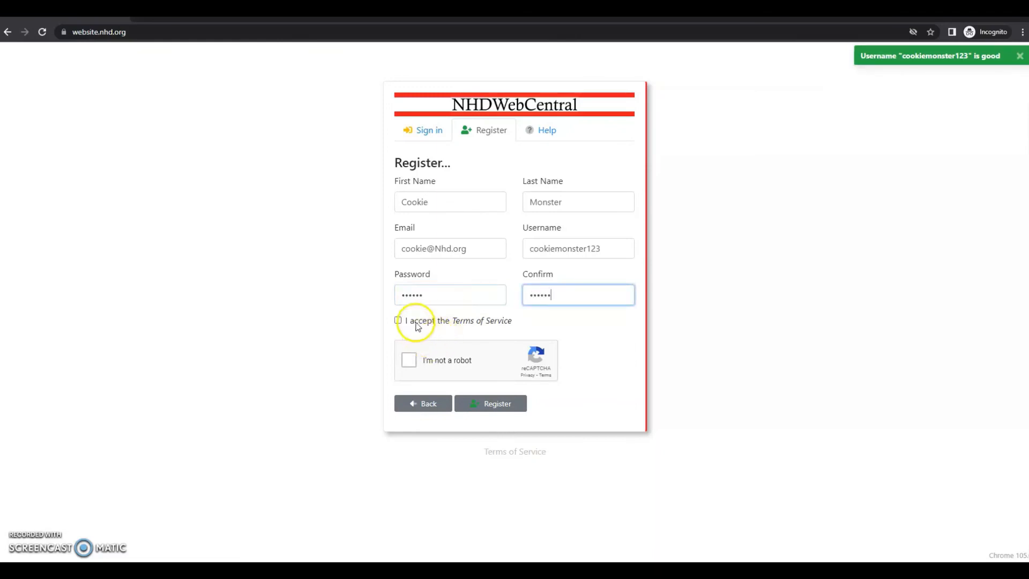
pyautogui.click(398, 320)
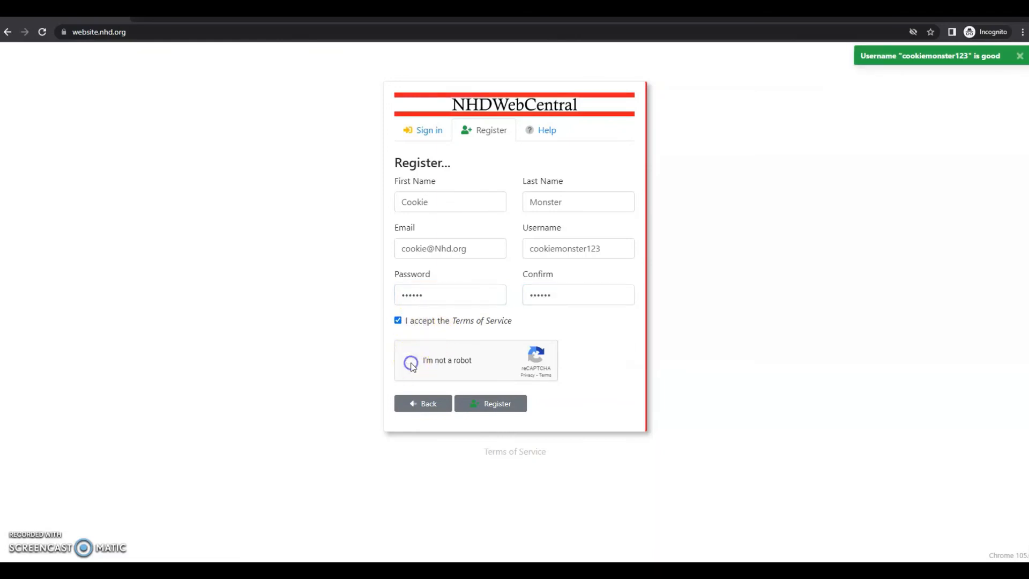
# Step: Pass the 'I'm not a robot' check by selecting the chimney images and verifying
pyautogui.click(411, 363)
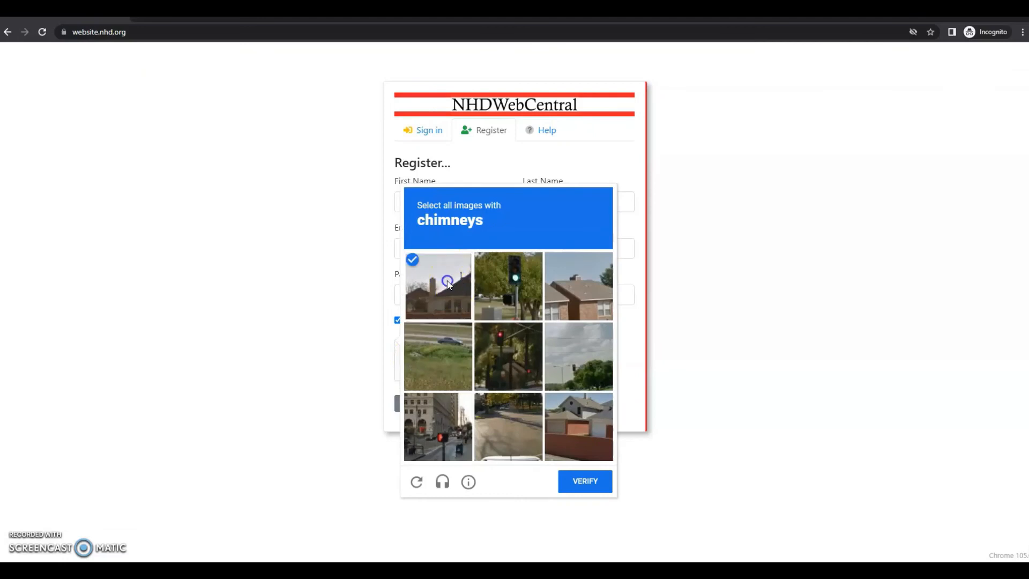
pyautogui.click(578, 427)
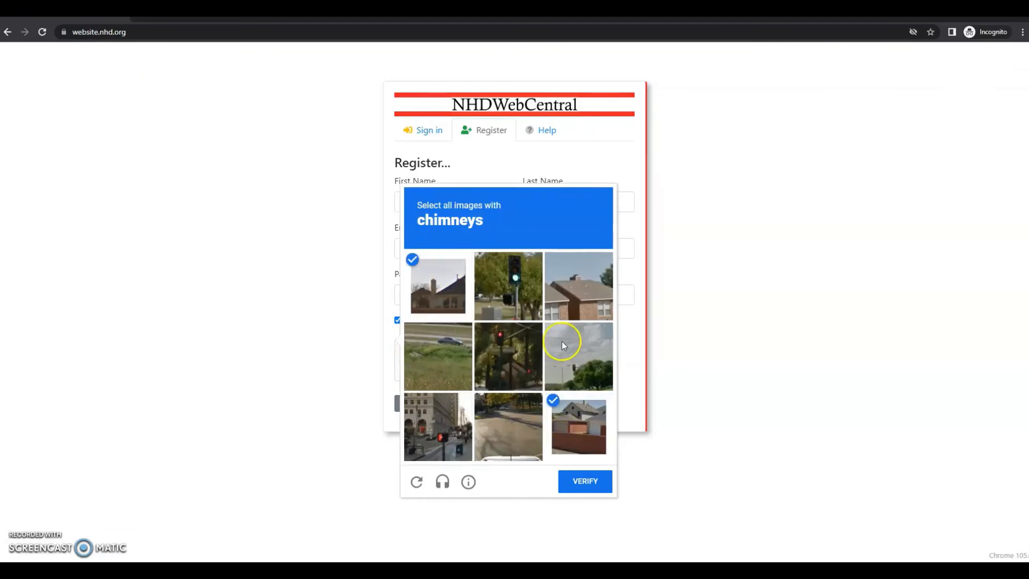
pyautogui.click(586, 481)
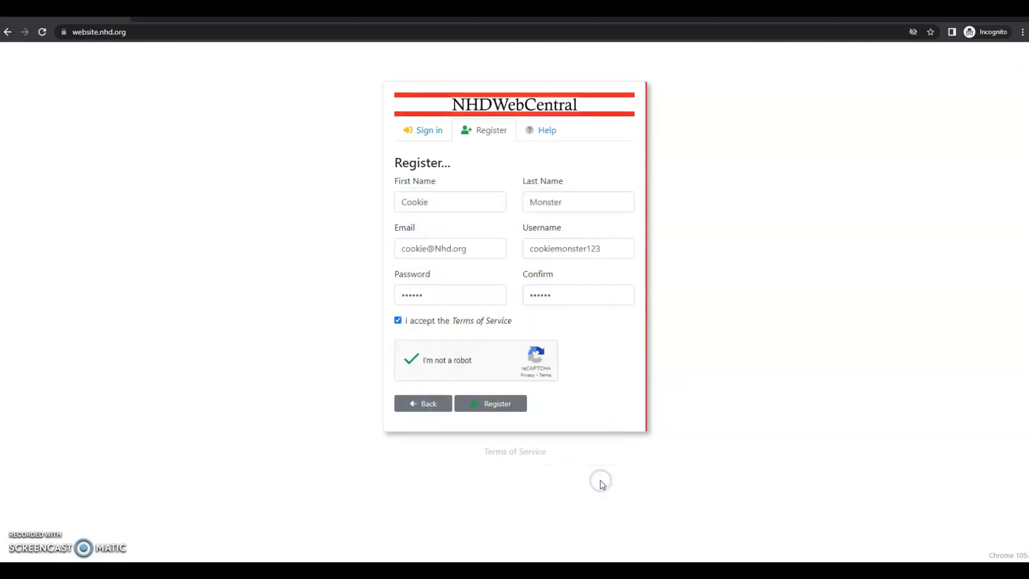
# Step: Register the Cookie Monster account and sign in as cookiemonster123
pyautogui.click(491, 404)
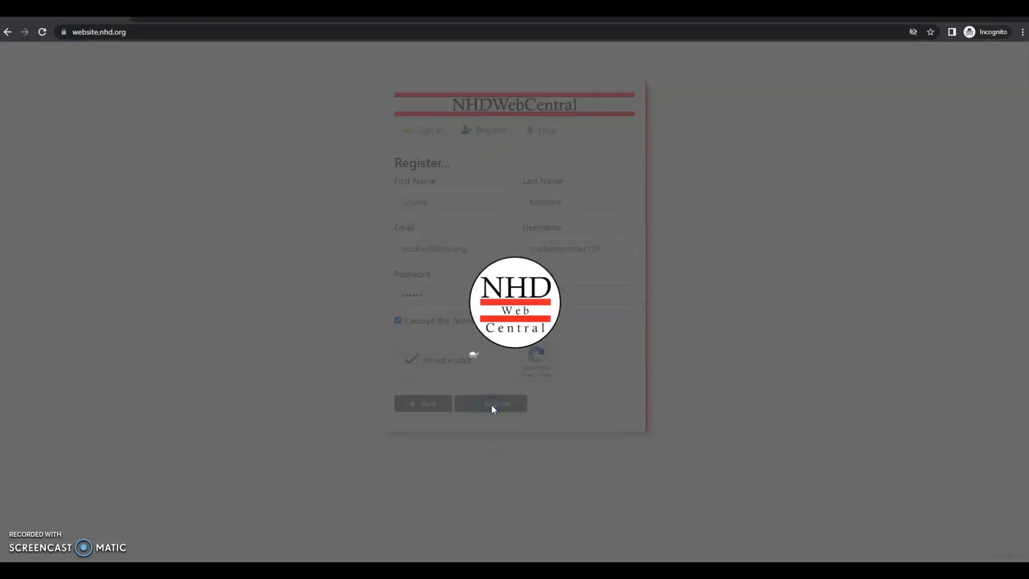
pyautogui.click(491, 404)
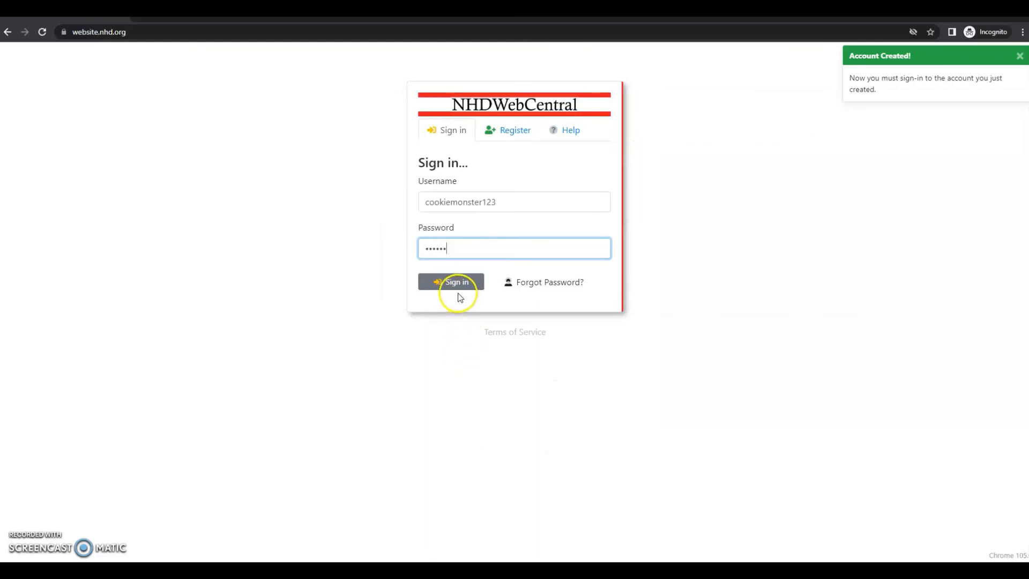
pyautogui.click(450, 282)
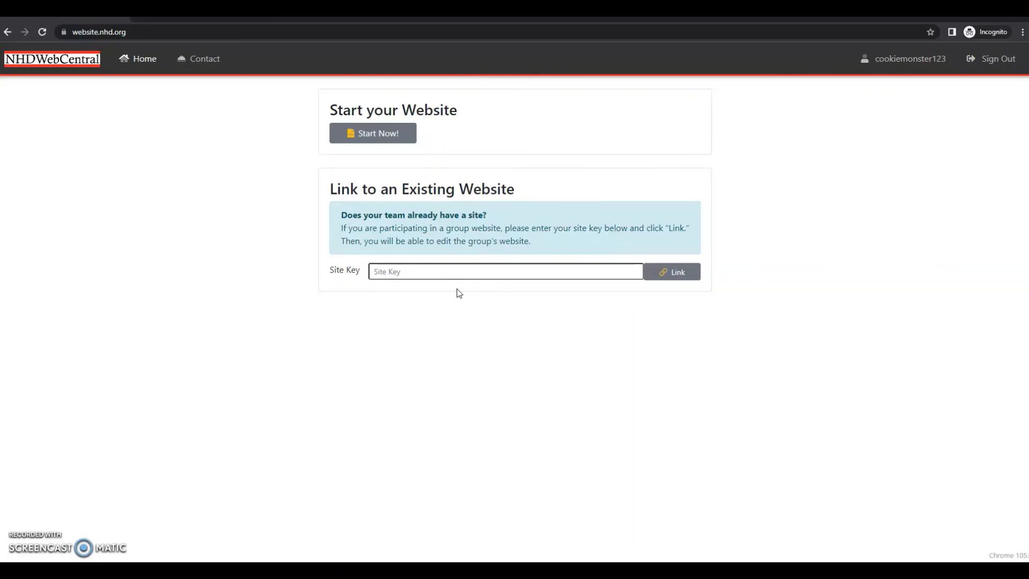
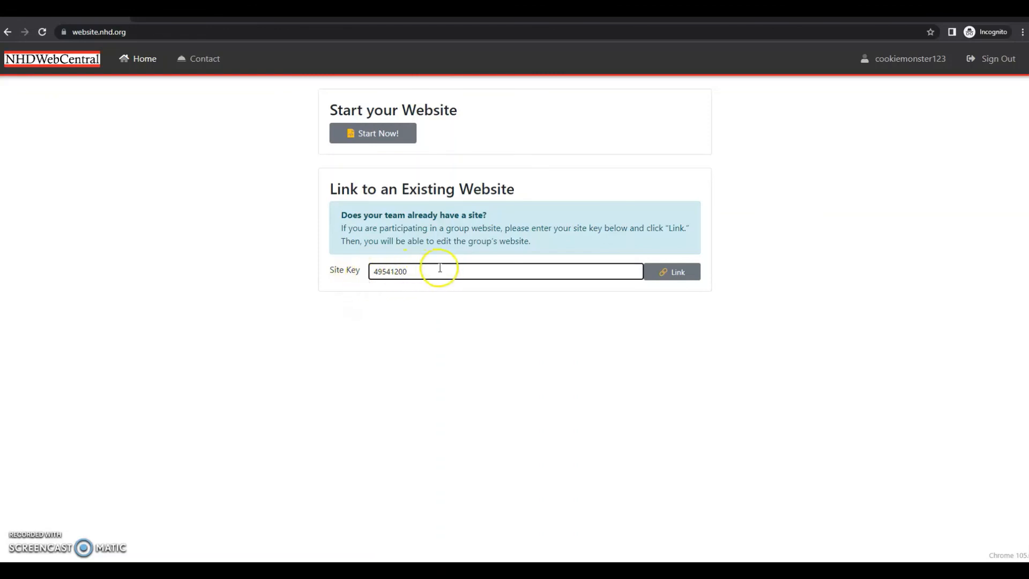
pyautogui.moveTo(564, 275)
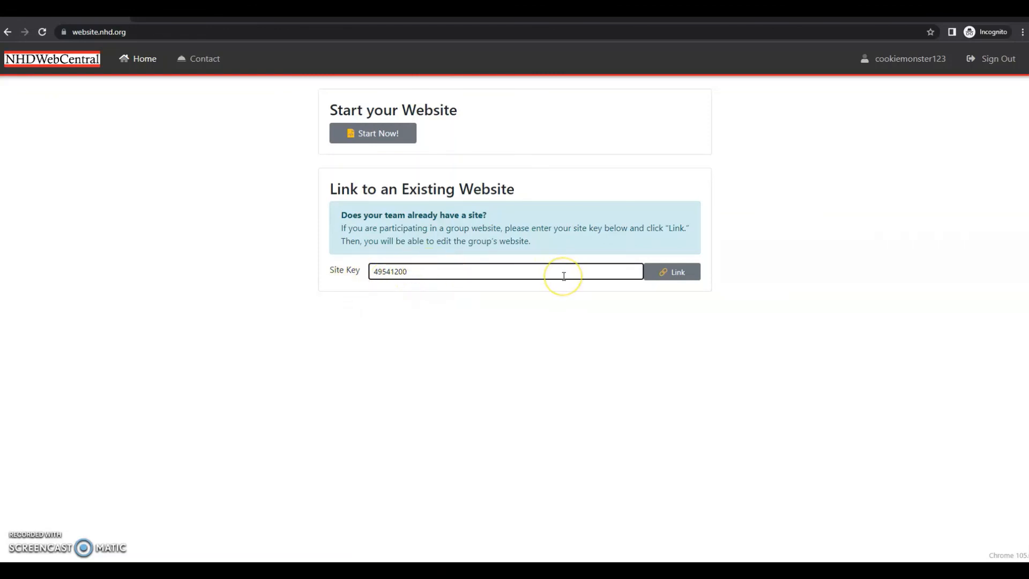
pyautogui.click(686, 272)
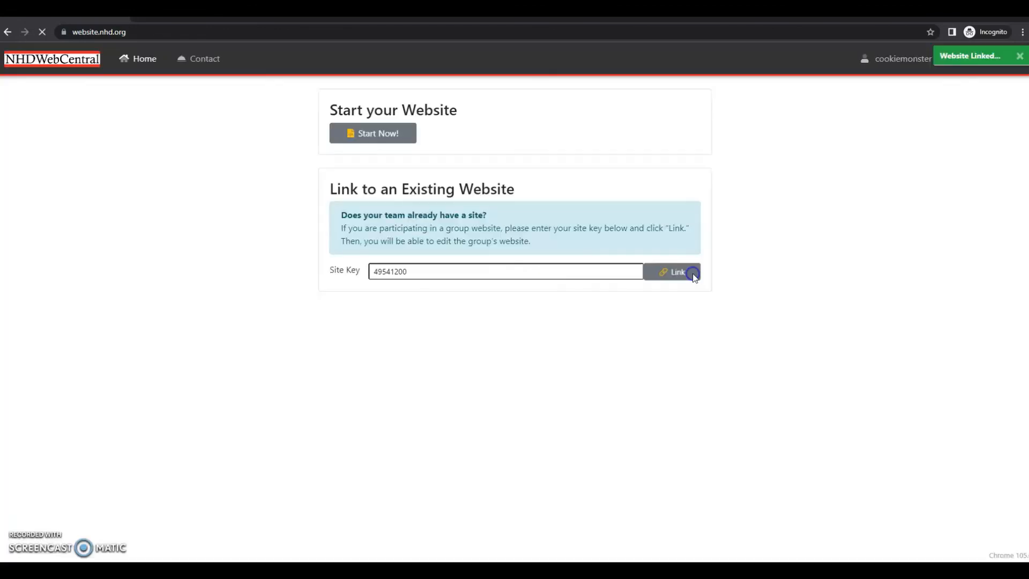
pyautogui.click(676, 272)
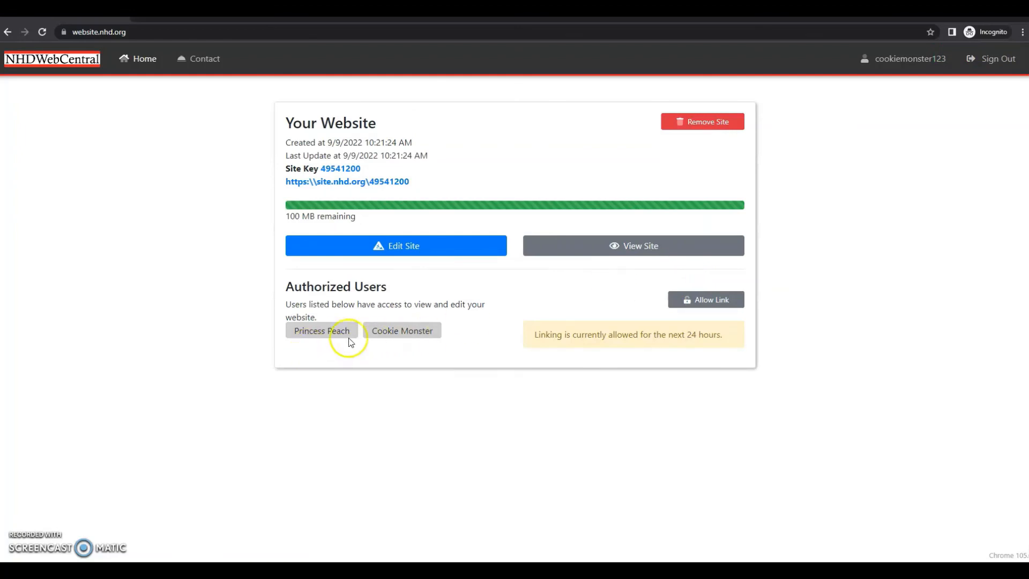
pyautogui.moveTo(439, 341)
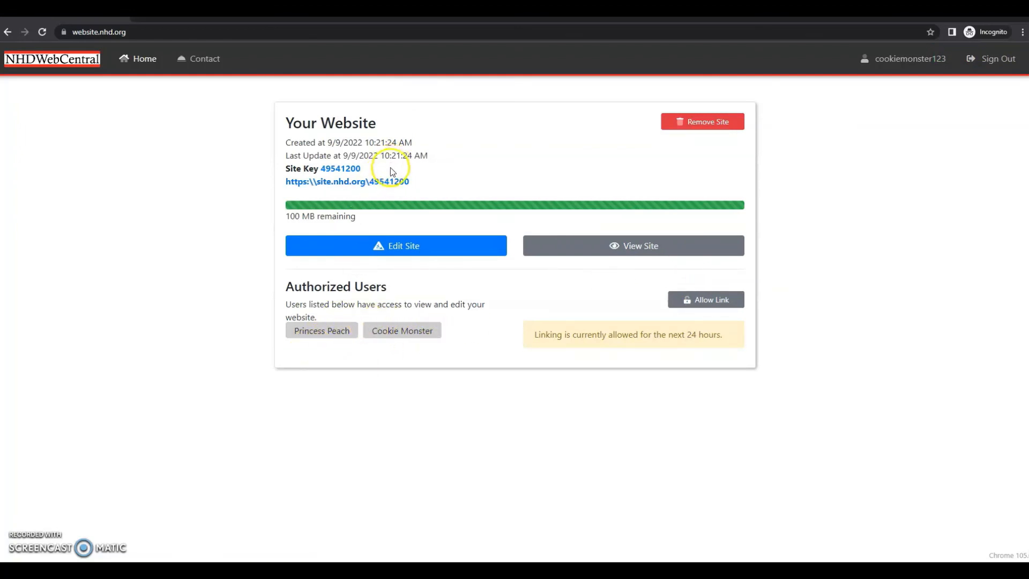
pyautogui.moveTo(413, 318)
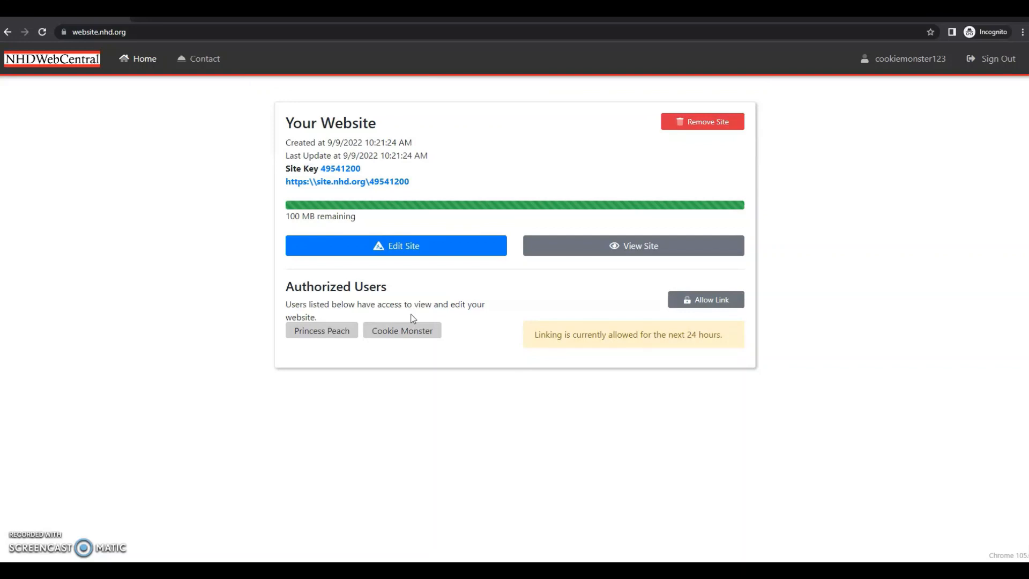
pyautogui.moveTo(465, 326)
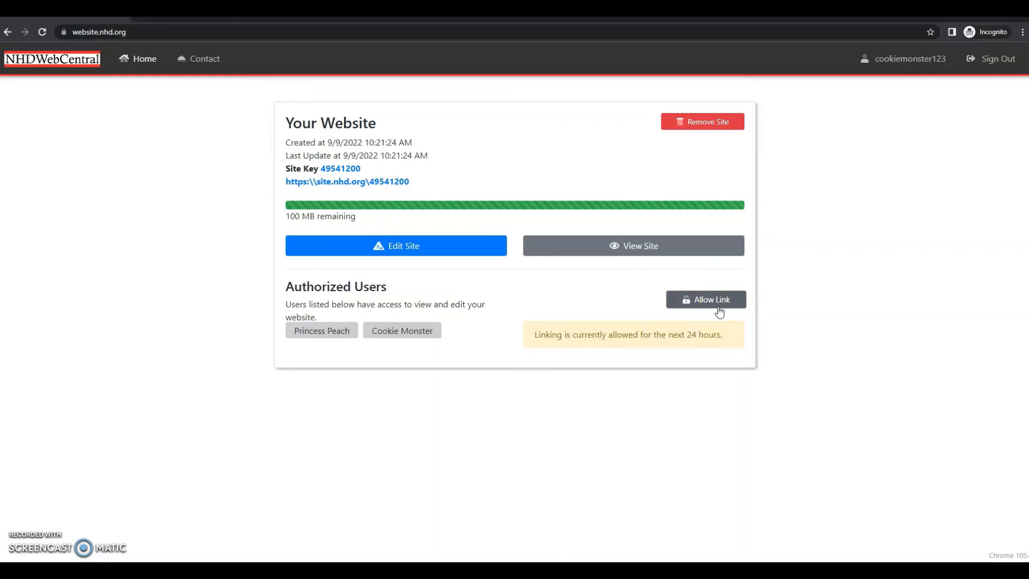
pyautogui.click(720, 301)
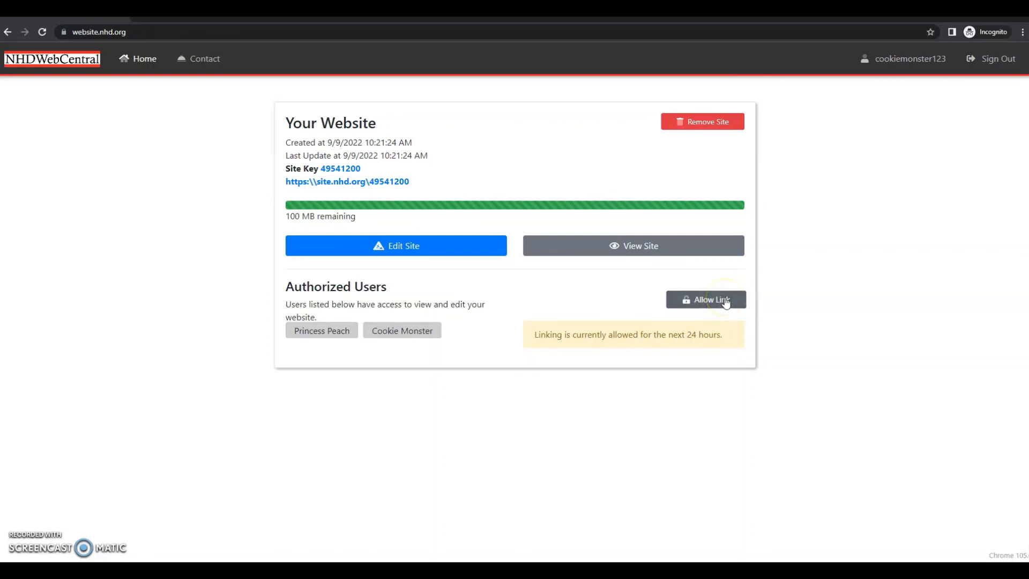